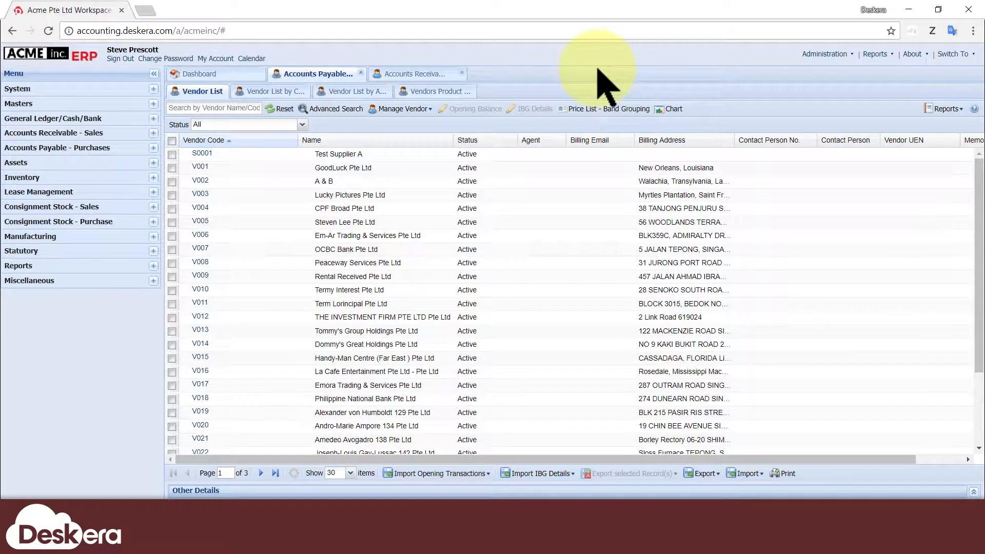
Leave the Vendor List and Accounts Payable tabs to return to the Dashboard workflow
click(414, 74)
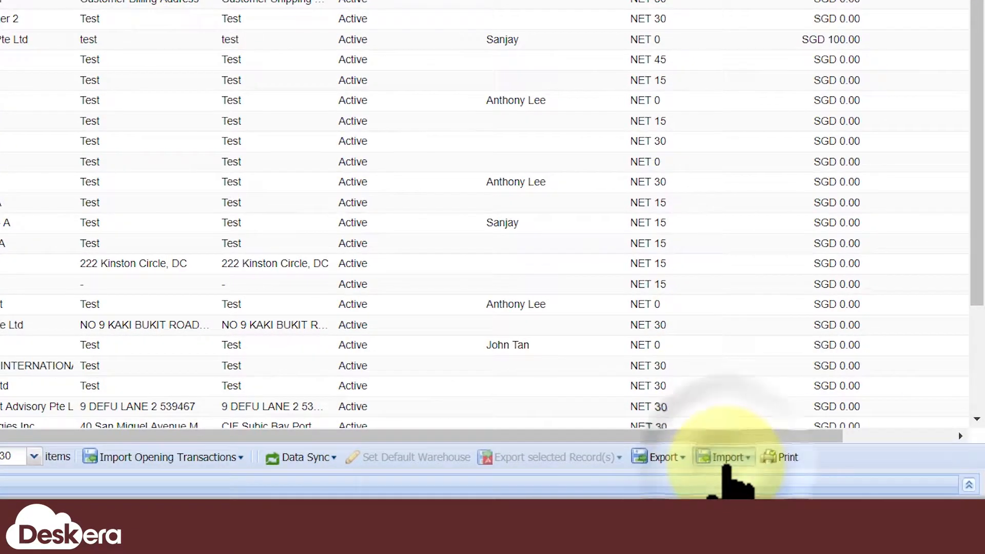
click(724, 457)
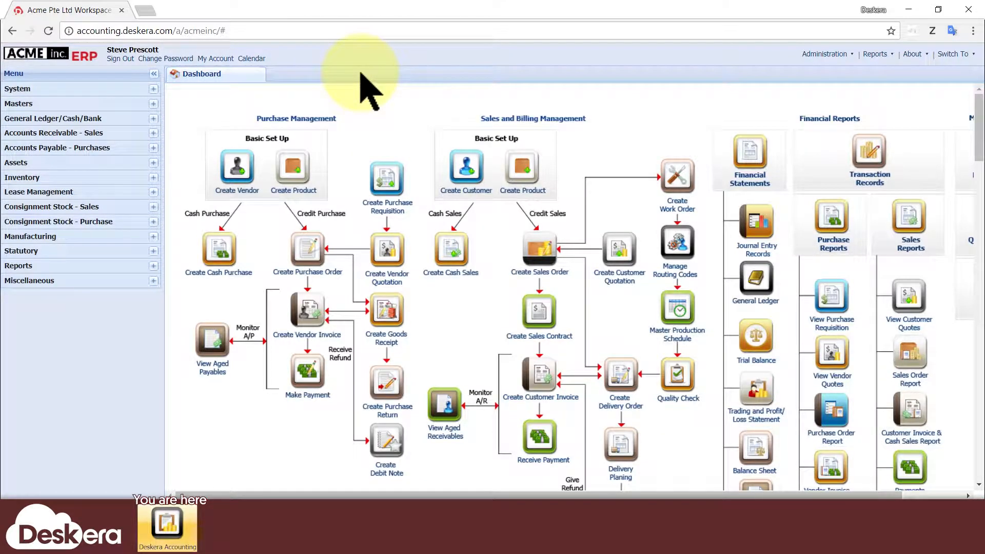
mouse_move(258, 157)
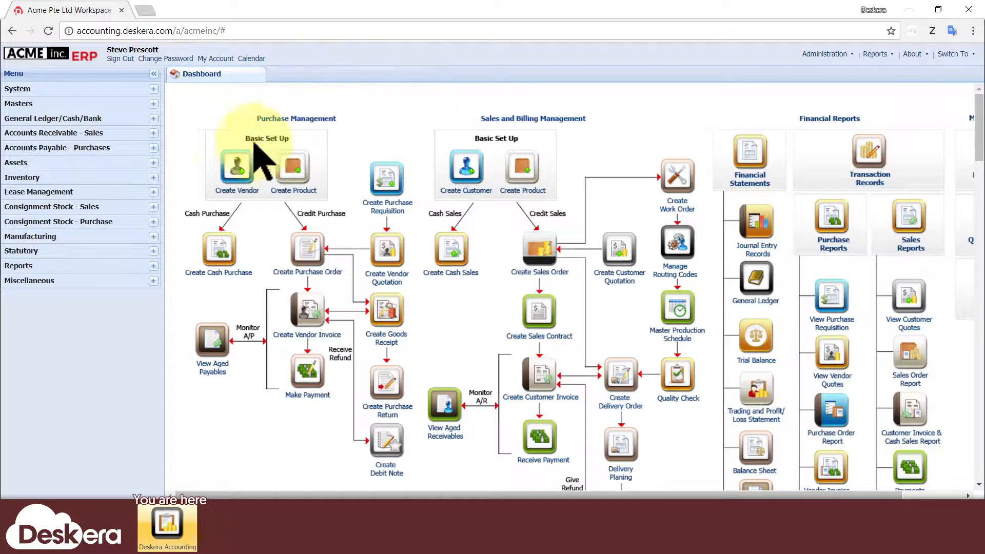
Start blank Create Vendor and Create Customer forms from the Dashboard shortcuts
click(237, 169)
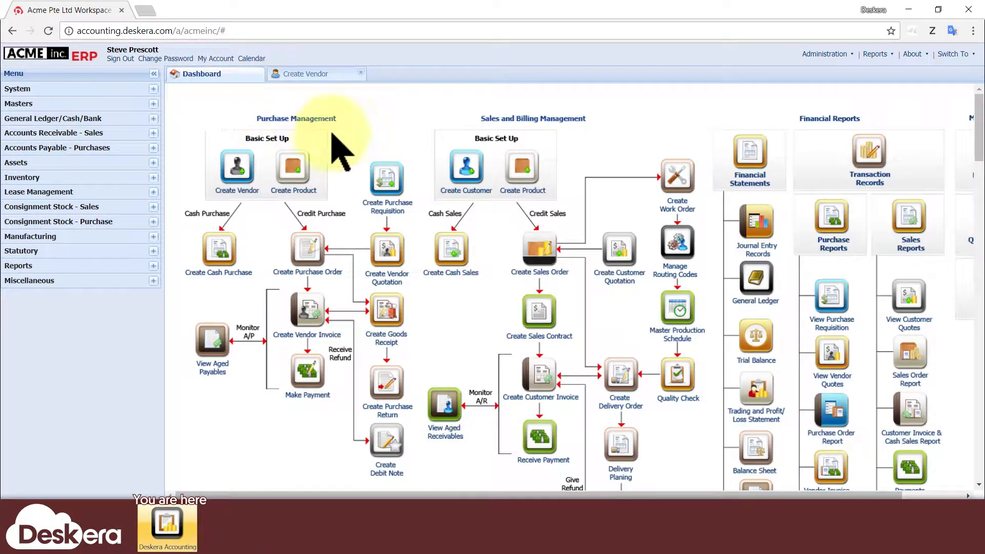
click(464, 169)
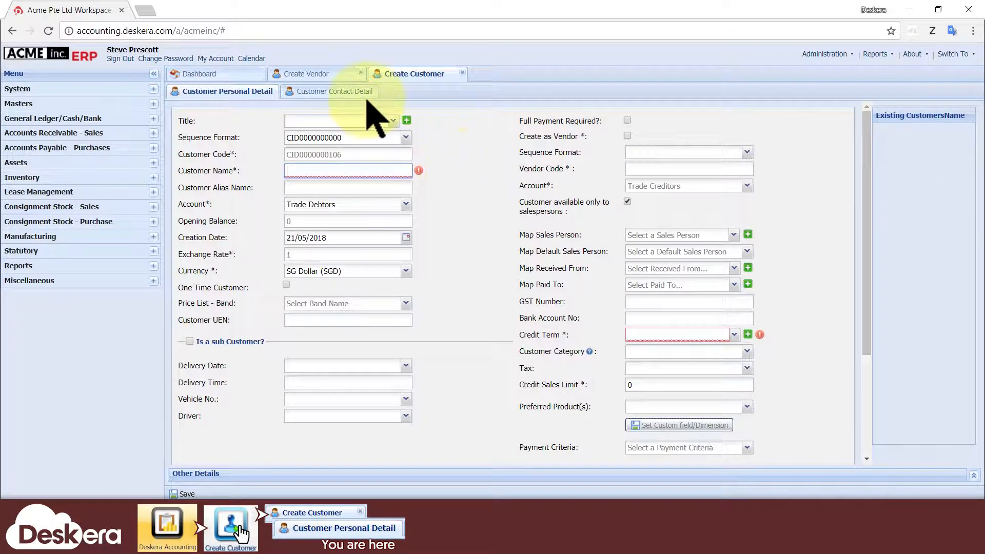
click(308, 74)
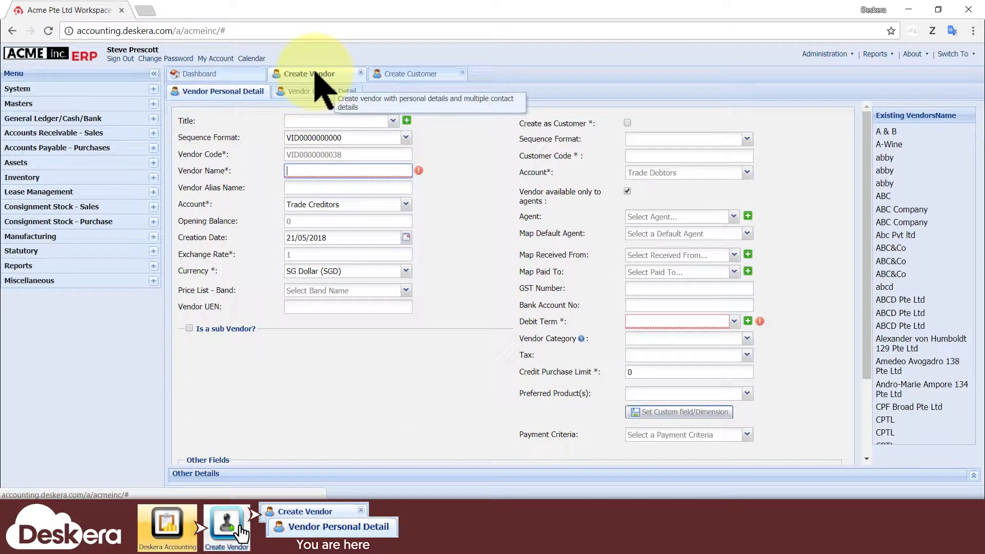
click(201, 74)
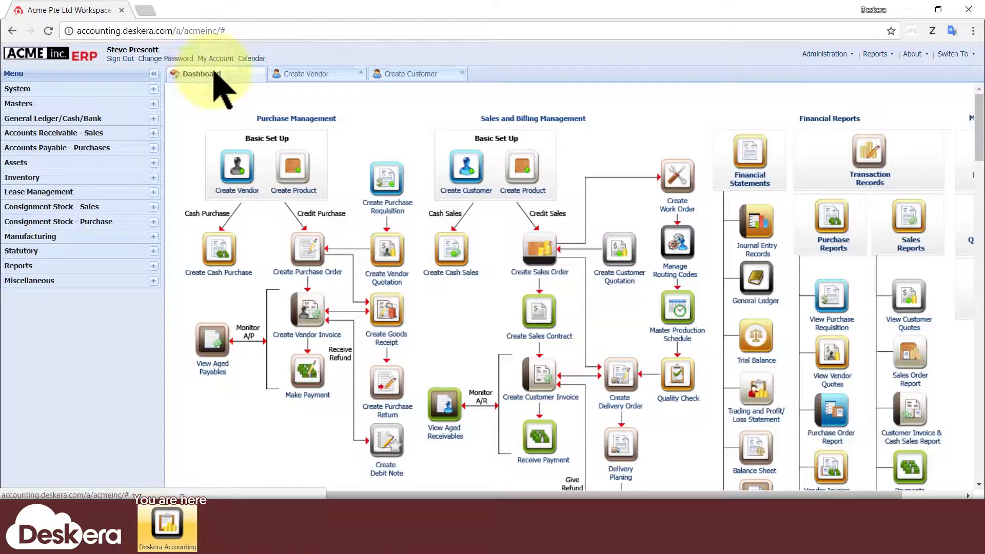
Reach the vendor list via Masters > Customers / Vendors > Vendors and add a new vendor
click(19, 102)
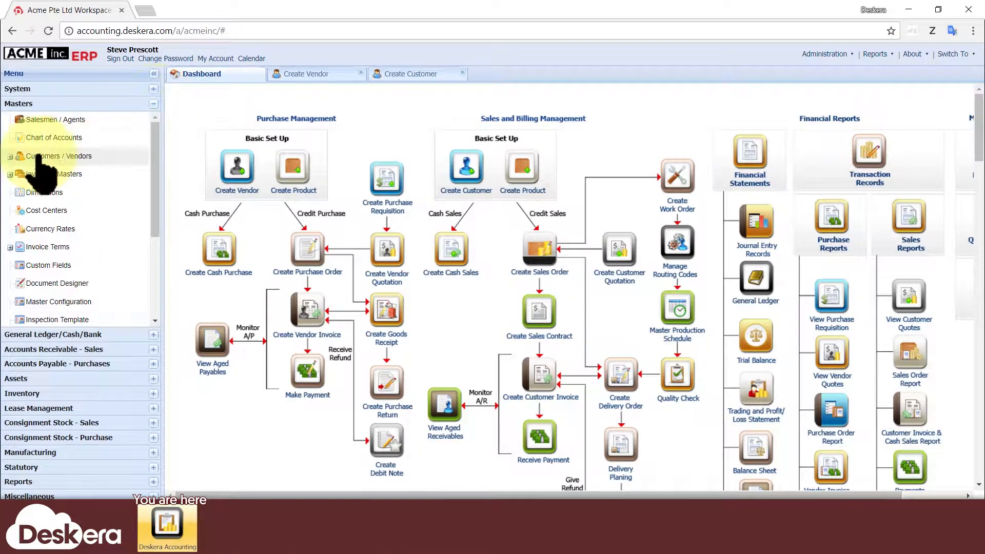
click(59, 156)
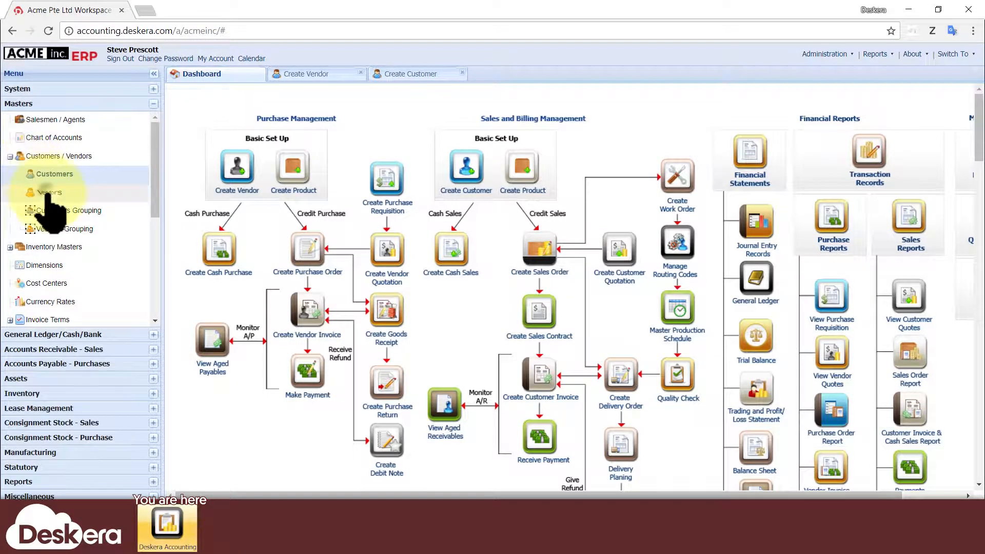
click(50, 192)
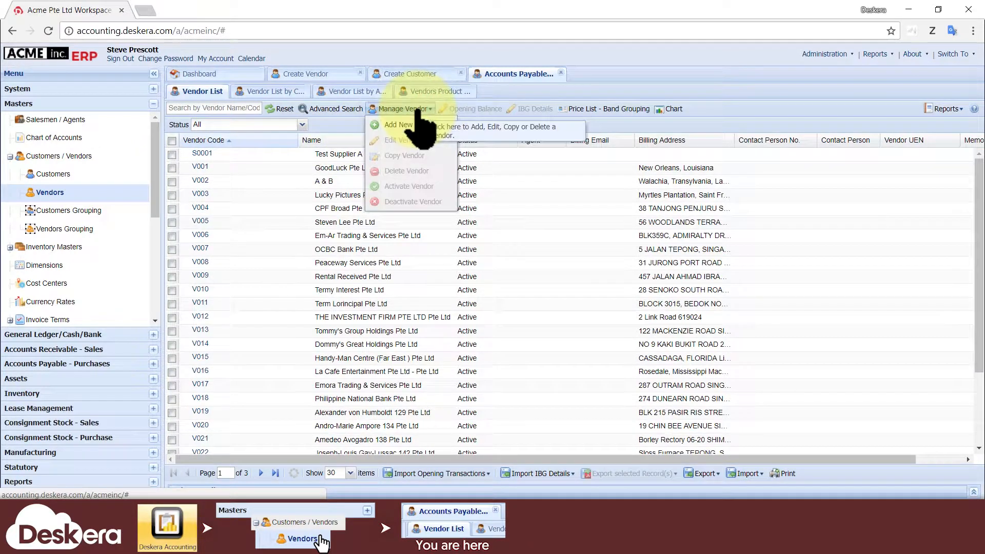
click(398, 125)
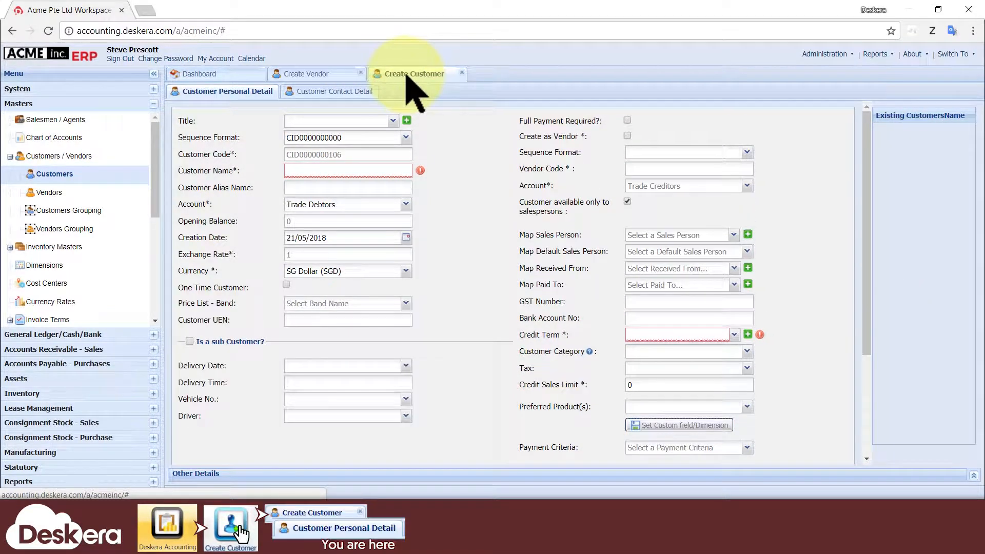
mouse_move(412, 94)
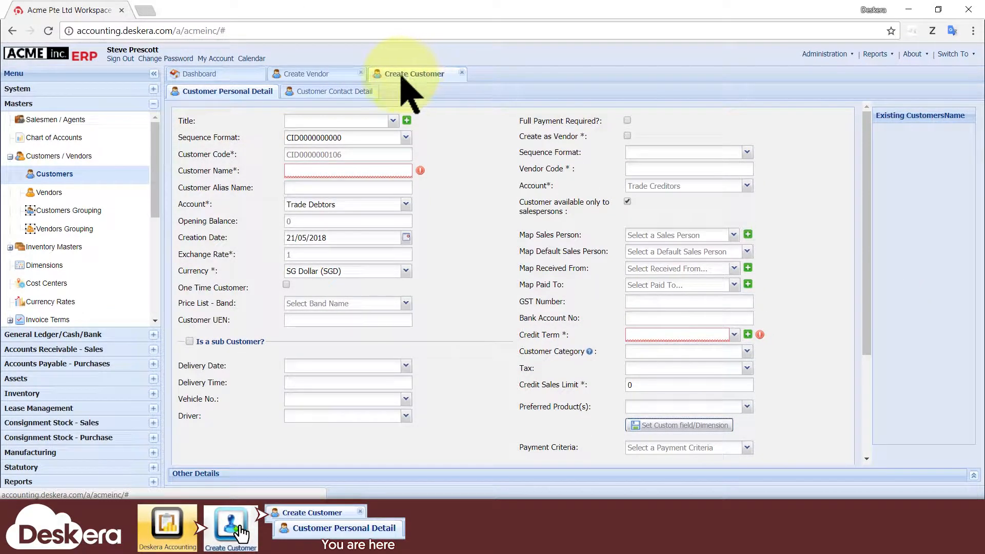
Compare the Create Customer and Create Vendor forms, noting the Create as Customer checkbox, ending on Create Vendor
click(308, 74)
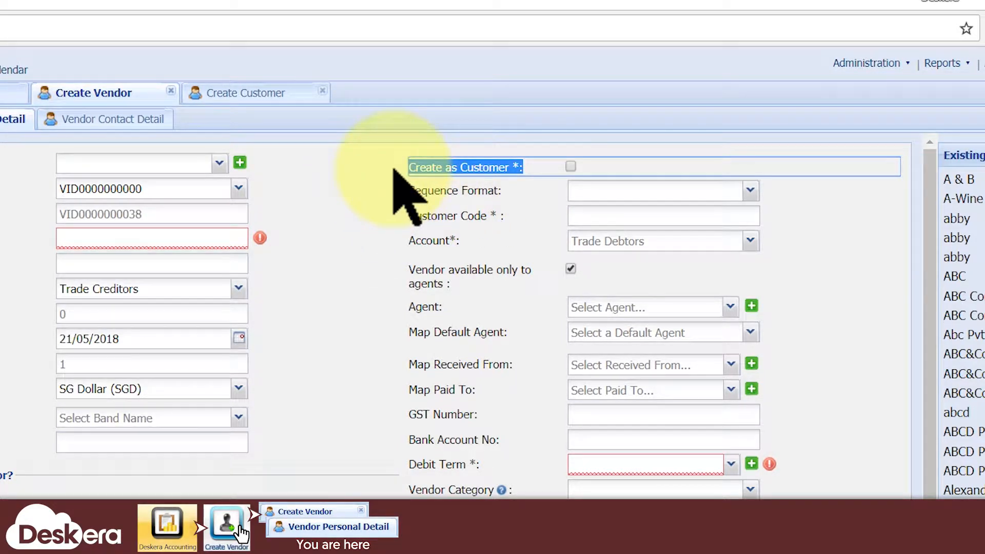
click(249, 92)
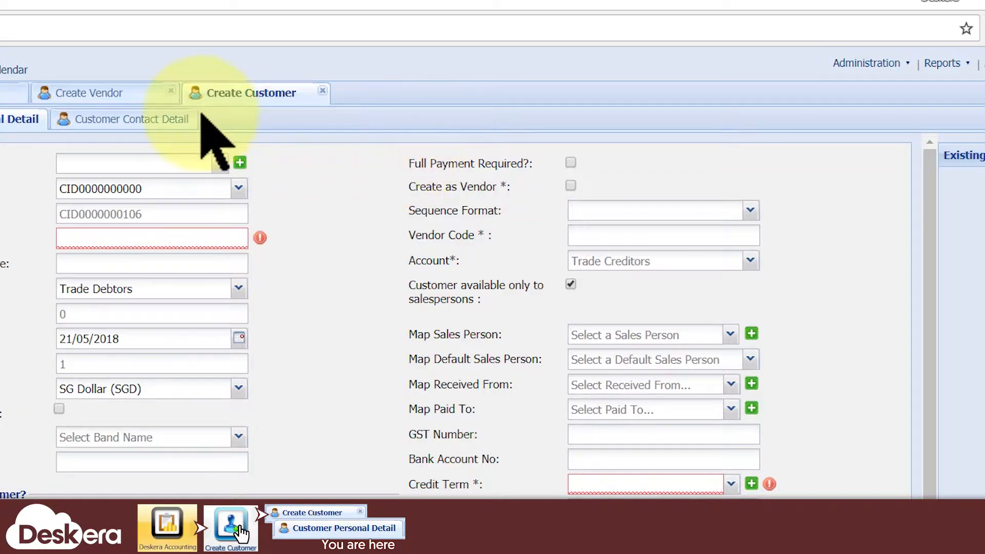
click(91, 92)
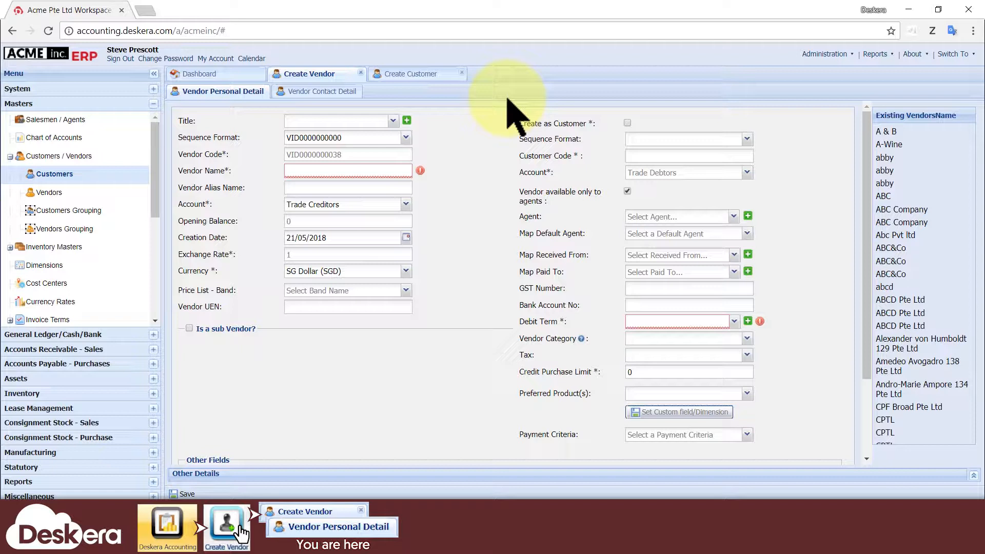
scroll(down, 3)
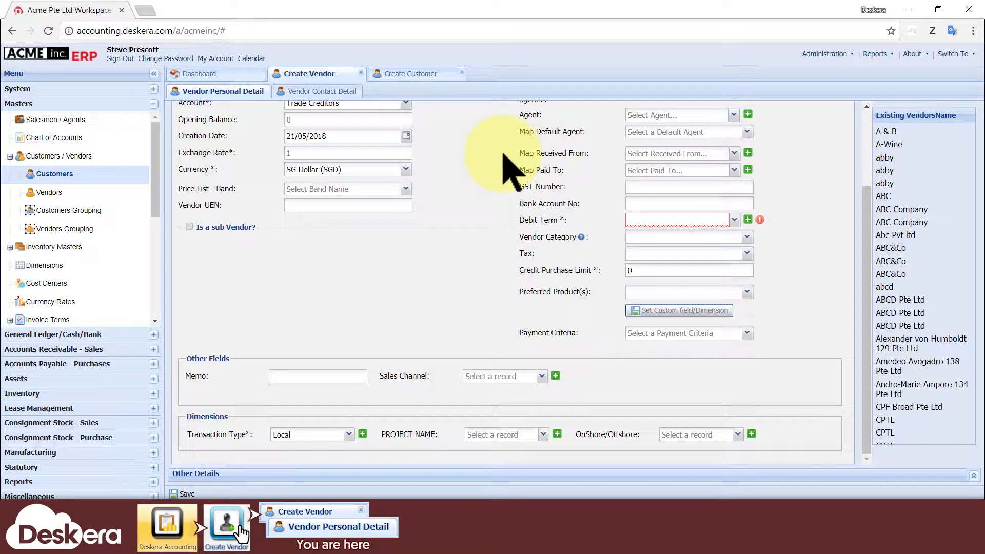
mouse_move(189, 361)
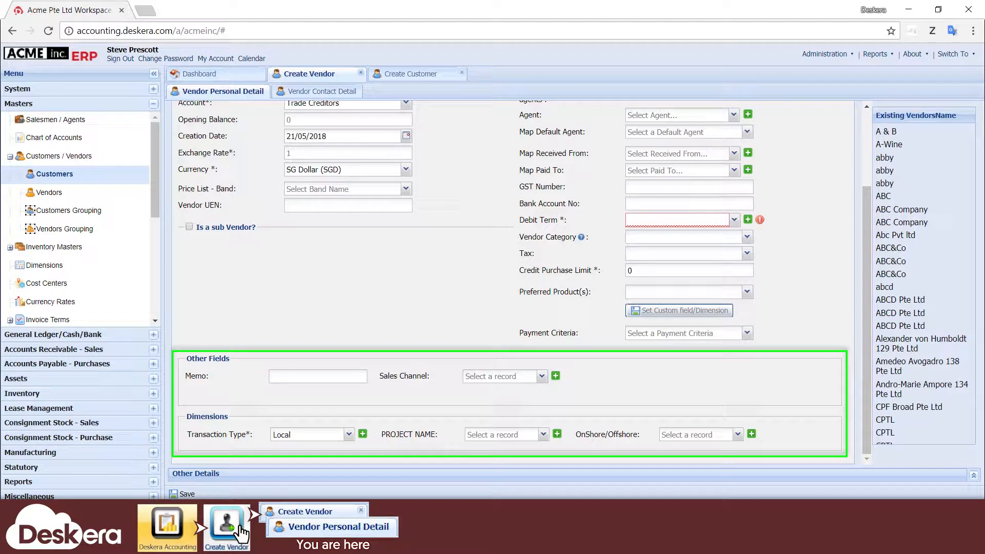
scroll(up, 3)
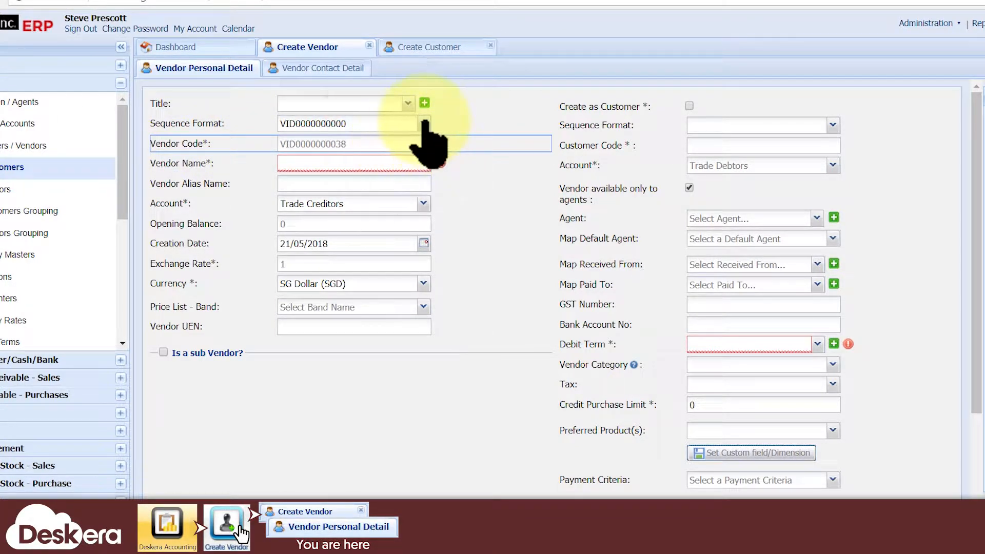
Give the new vendor the NA sequence format and manual vendor code Vendor00365
click(421, 123)
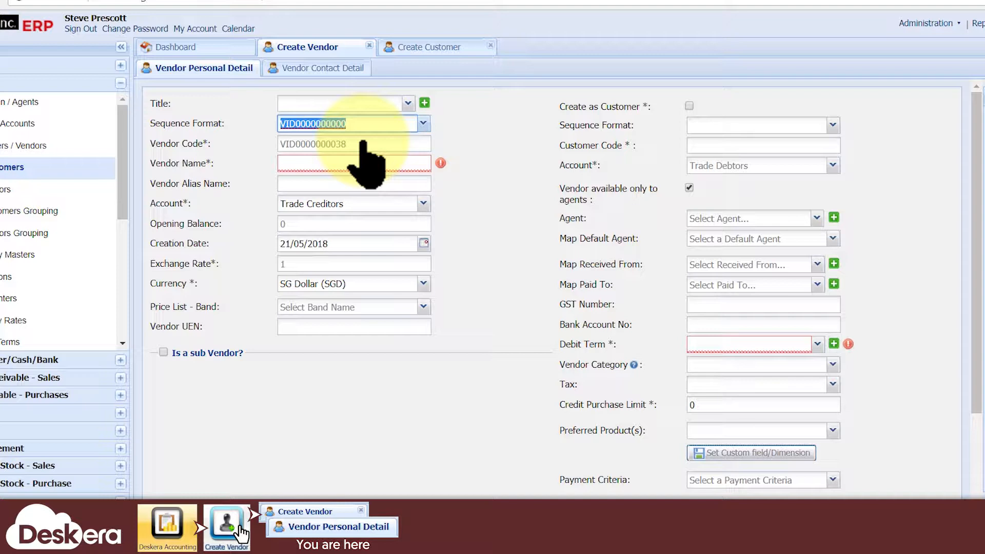
click(422, 123)
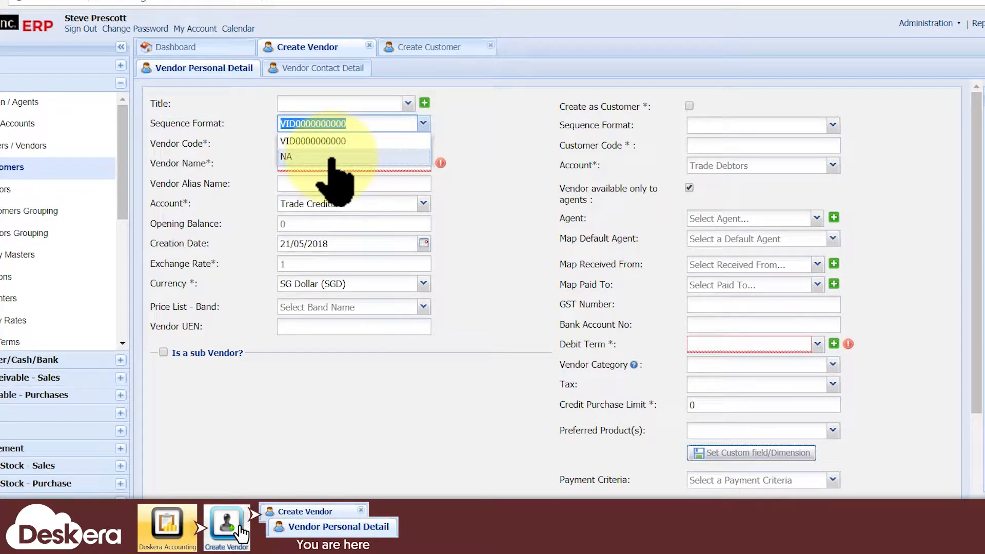
click(287, 156)
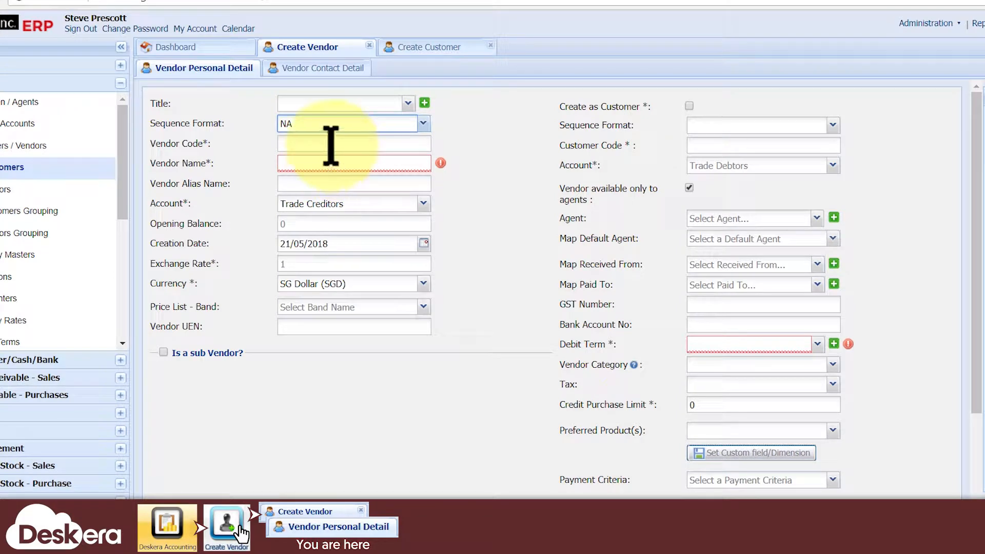
click(354, 144)
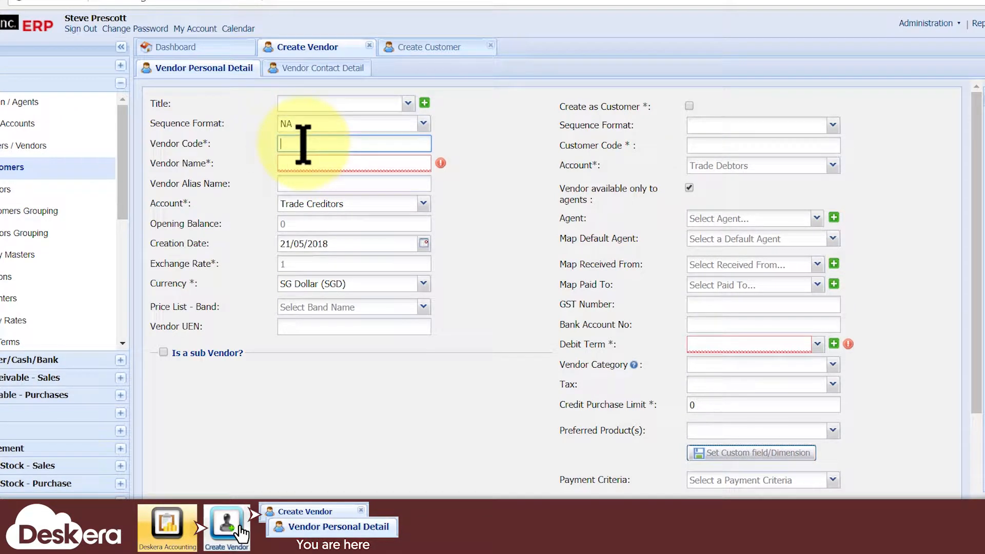
text(V)
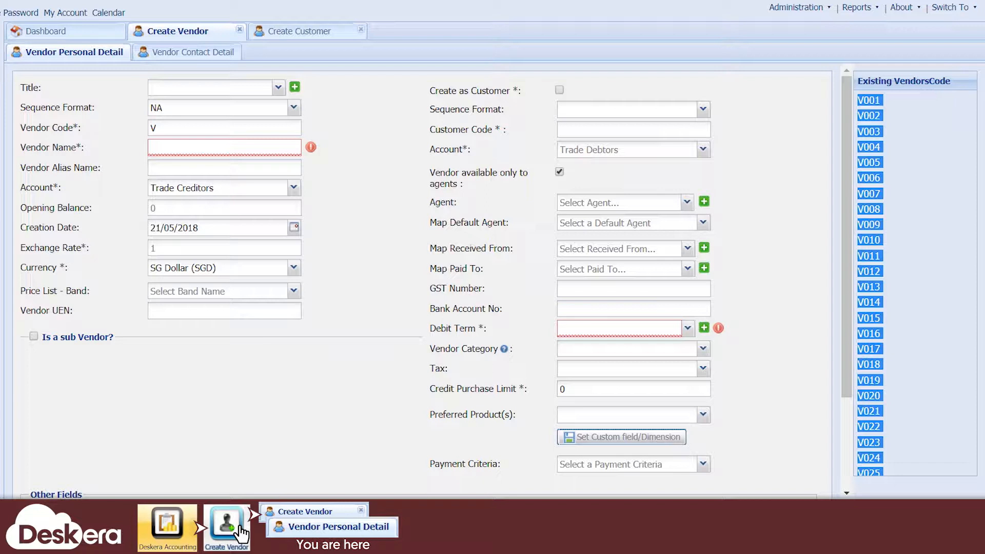
text(endor00365)
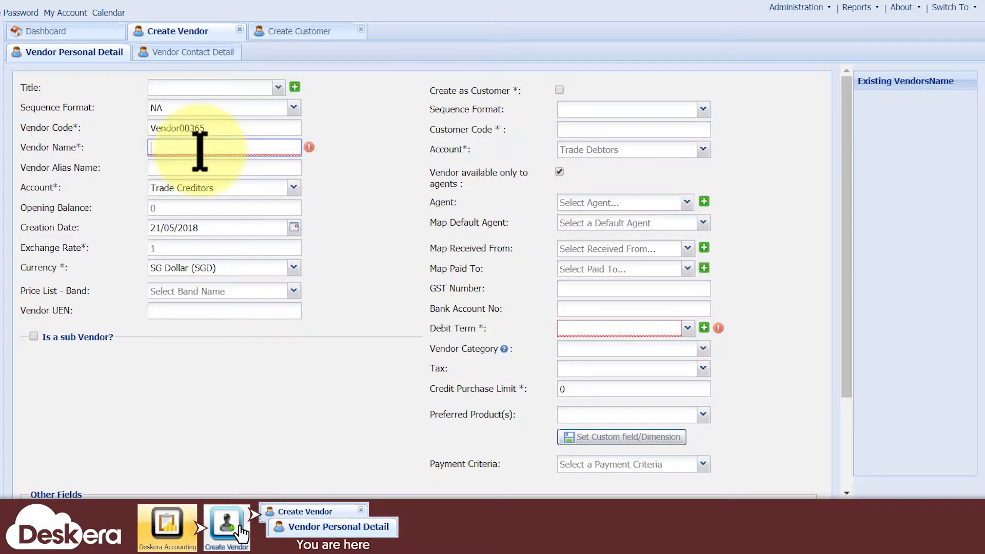
Name the vendor ABC Trading, alias a.k.a Alan Ben Carol Trading, keeping Trade Creditors as its account
text(A)
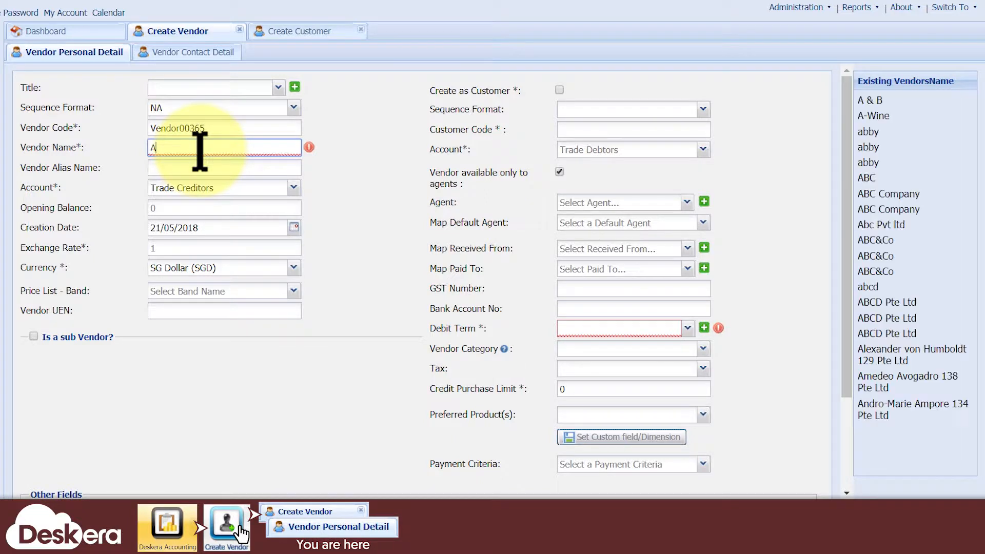
text(BC Trading)
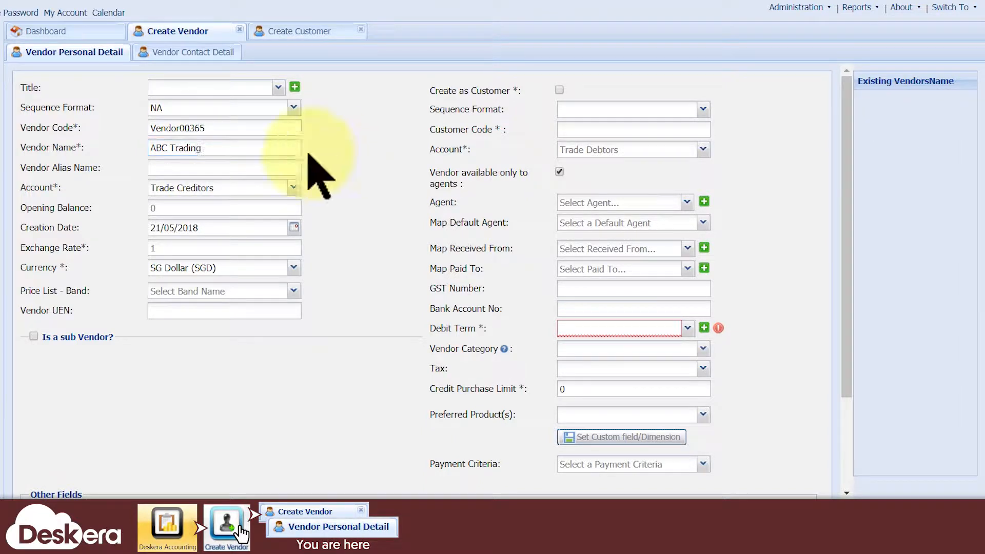
click(224, 168)
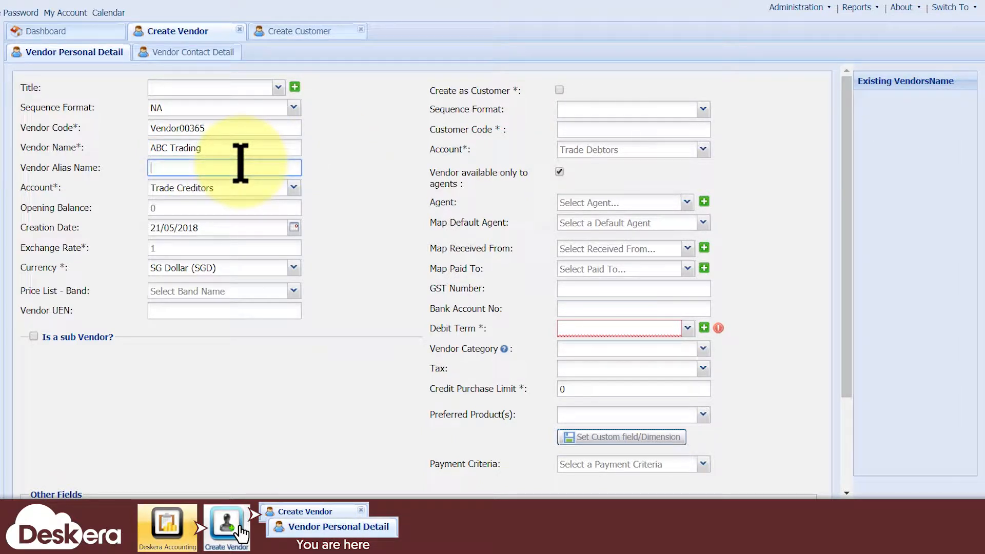
text(a.k.a Alan Ben)
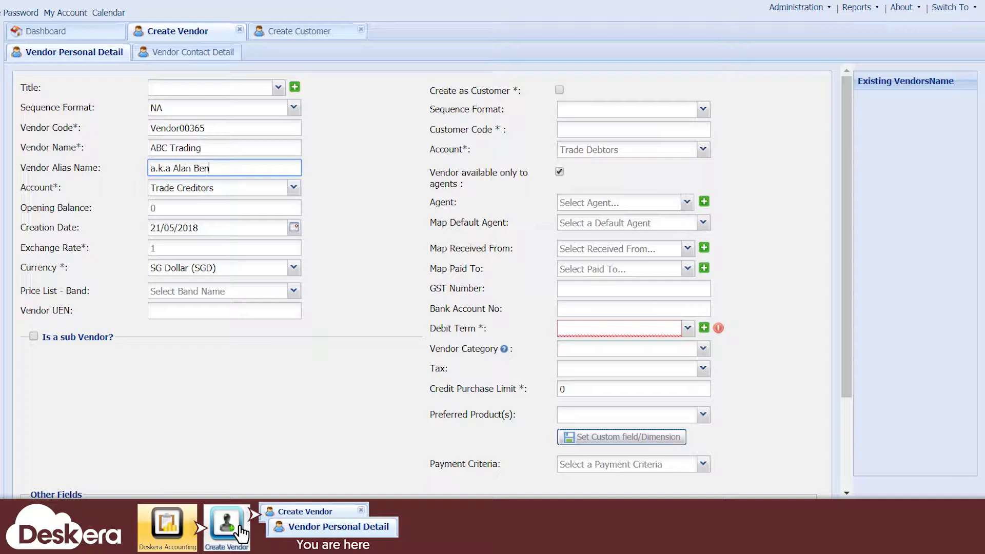
click(292, 186)
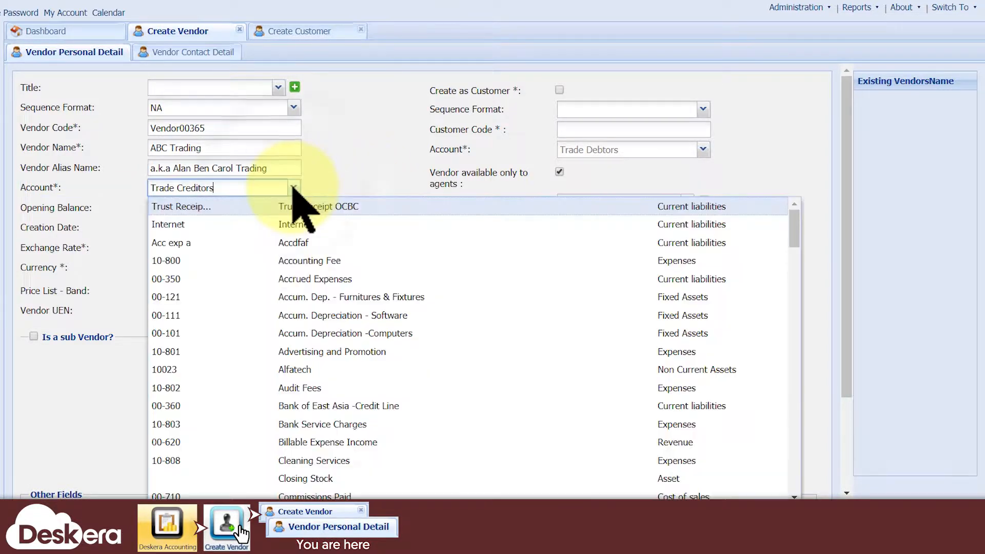
mouse_move(314, 333)
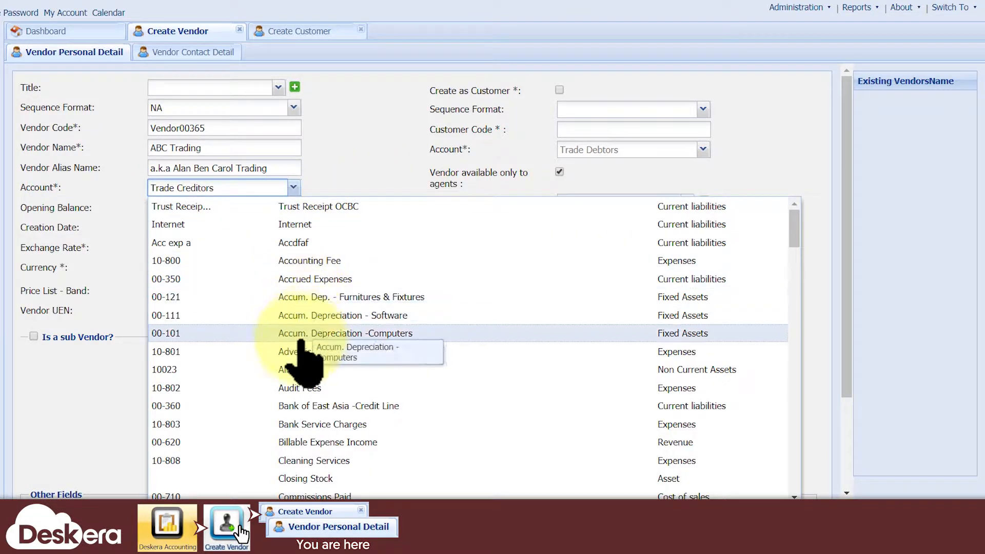
mouse_move(320, 478)
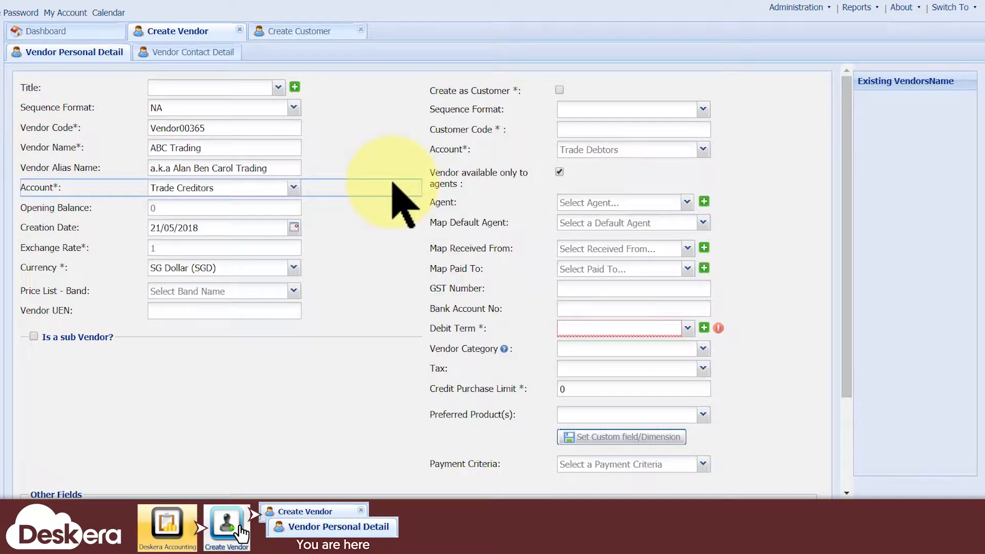
mouse_move(342, 56)
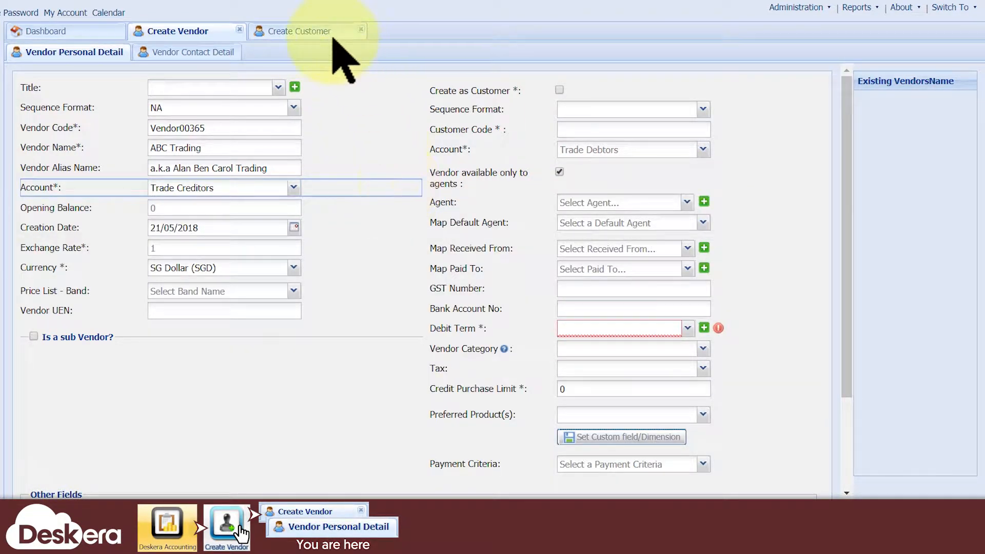
click(301, 31)
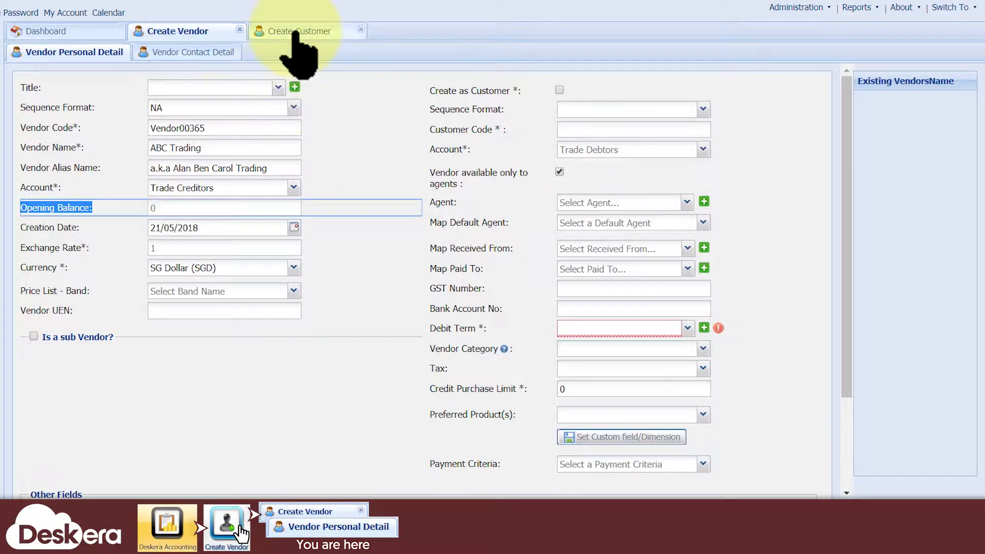
click(302, 32)
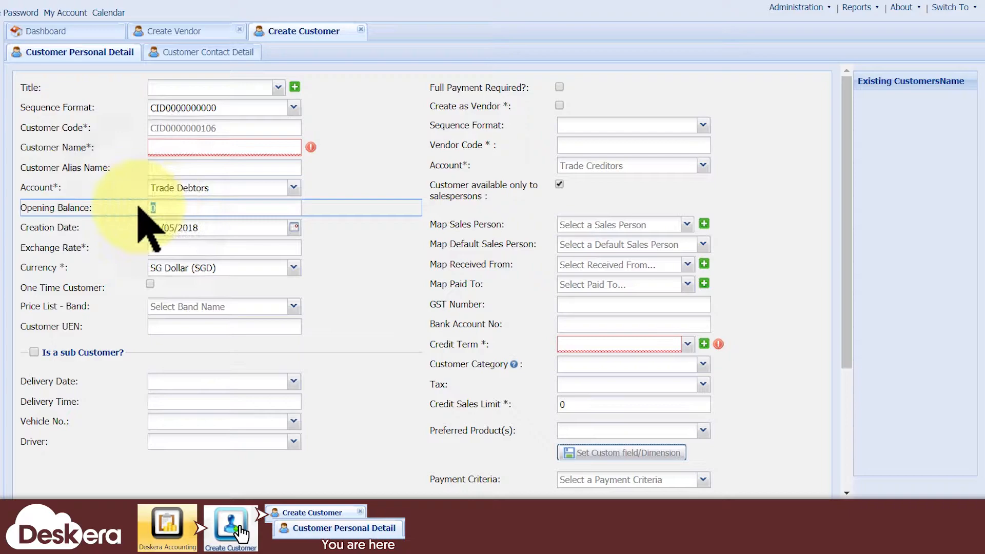
click(183, 31)
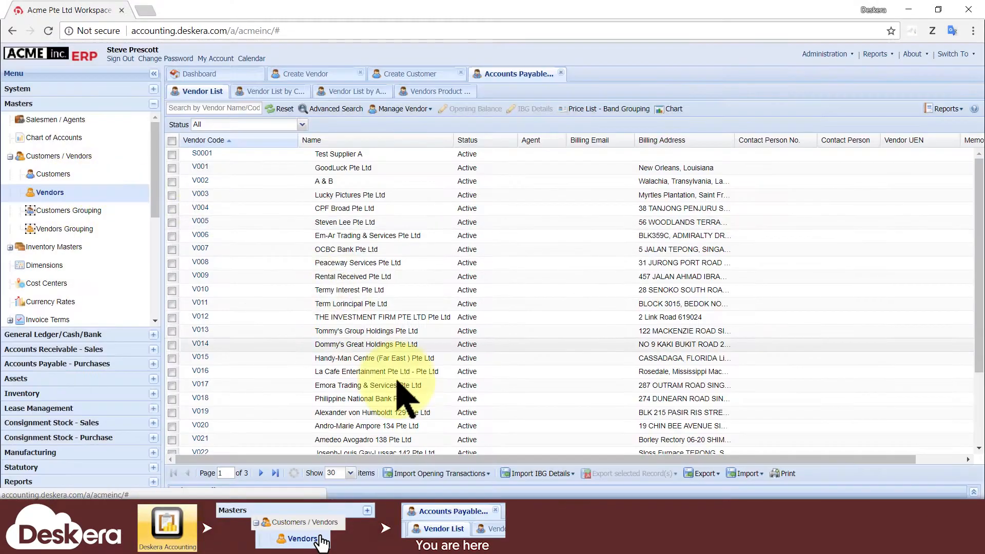
click(441, 457)
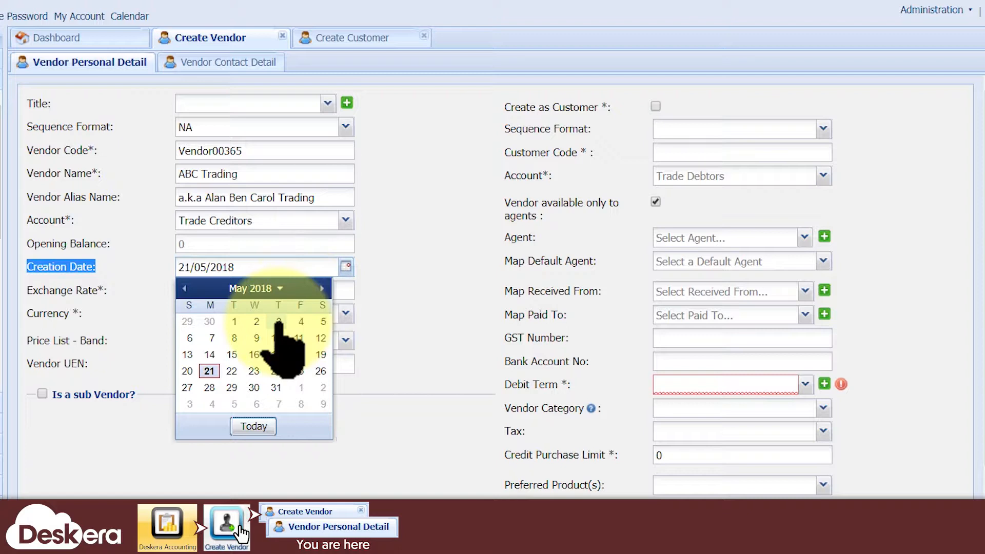
Set the creation date to 03/05/2018 and keep SG Dollar (SGD) as the currency
click(234, 322)
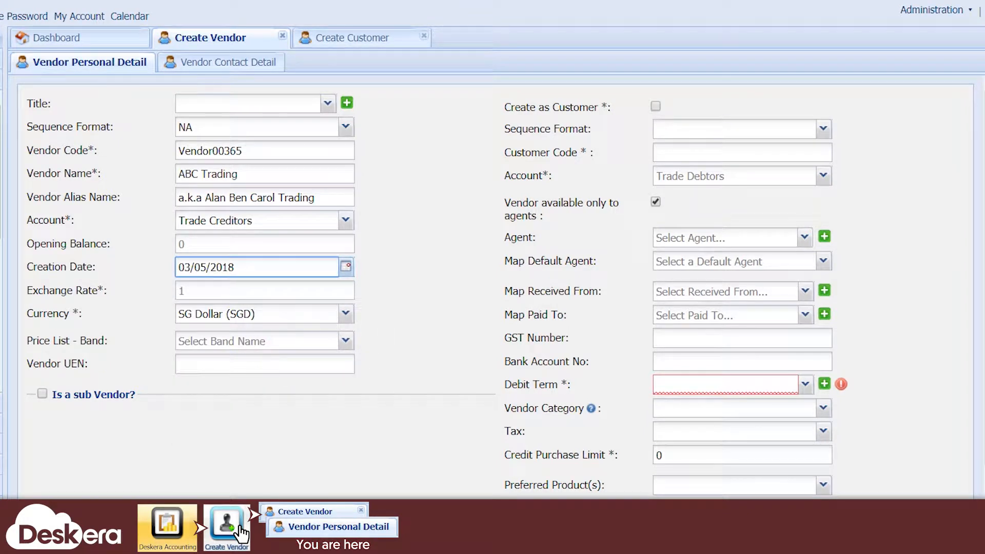
click(345, 266)
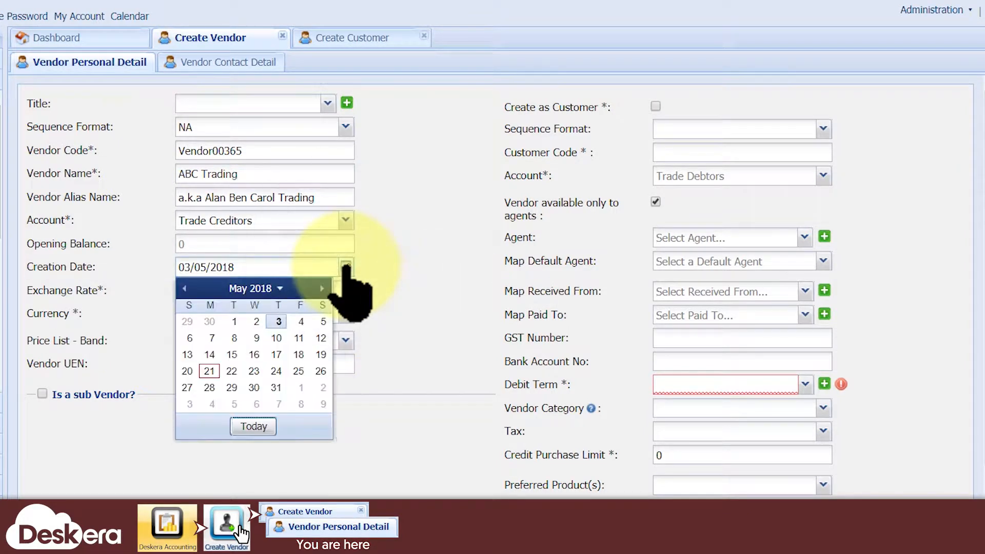
click(250, 288)
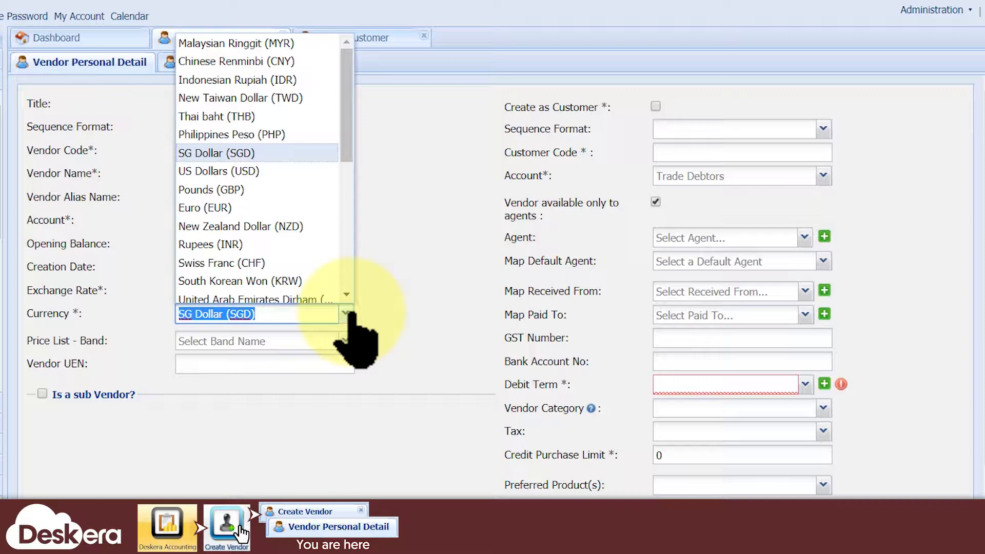
click(219, 172)
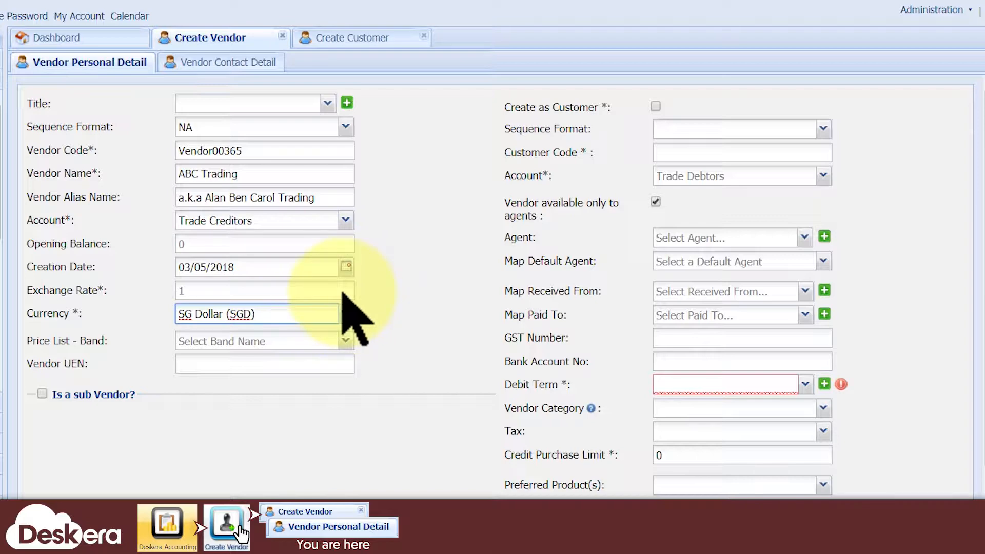
Mark ABC Trading as a sub vendor with ABC Company as its parent
scroll(down, 3)
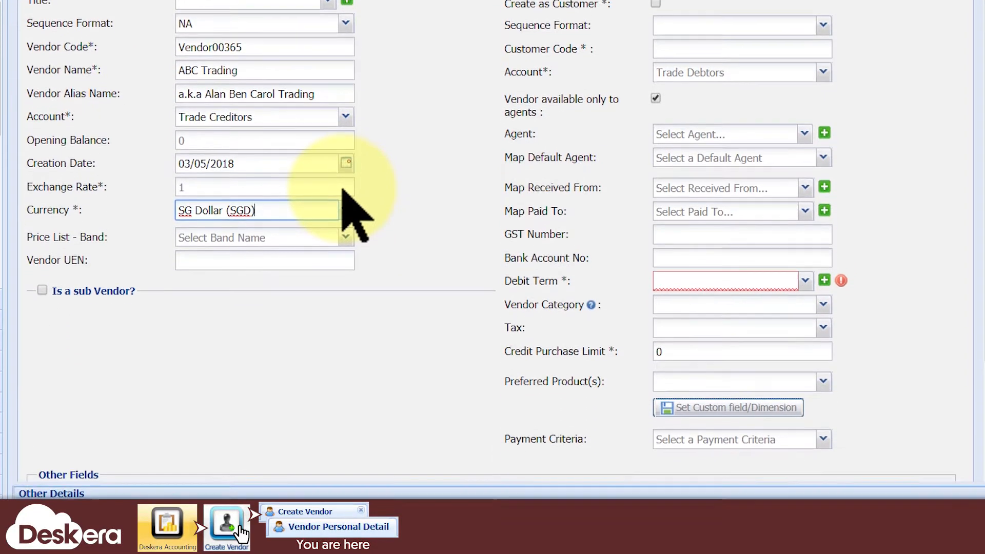
scroll(down, 3)
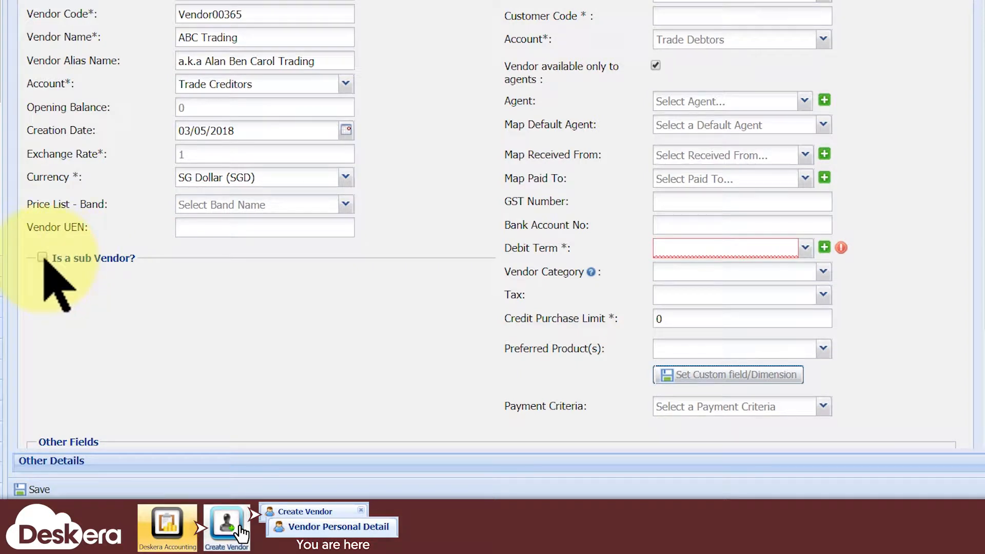
click(42, 258)
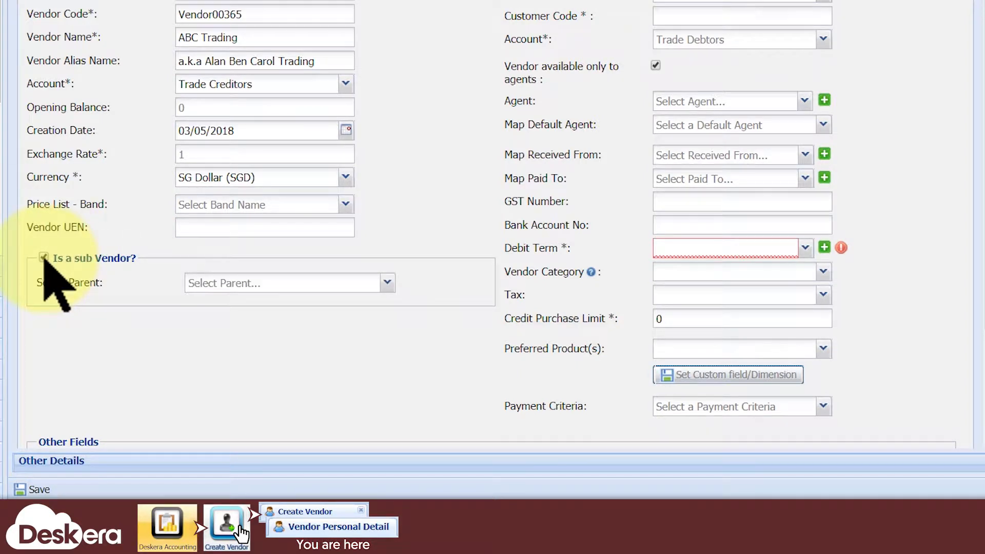
click(43, 257)
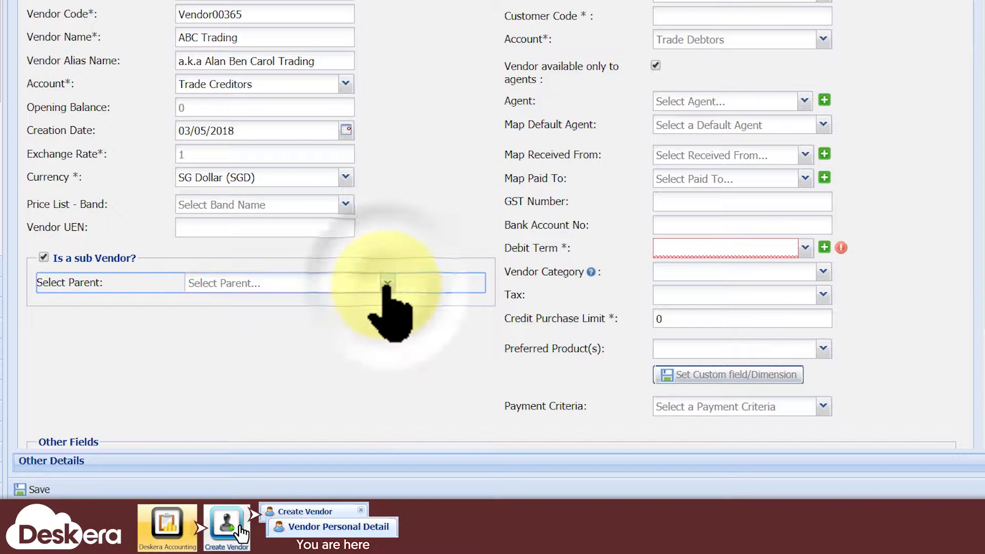
text(ABC Company)
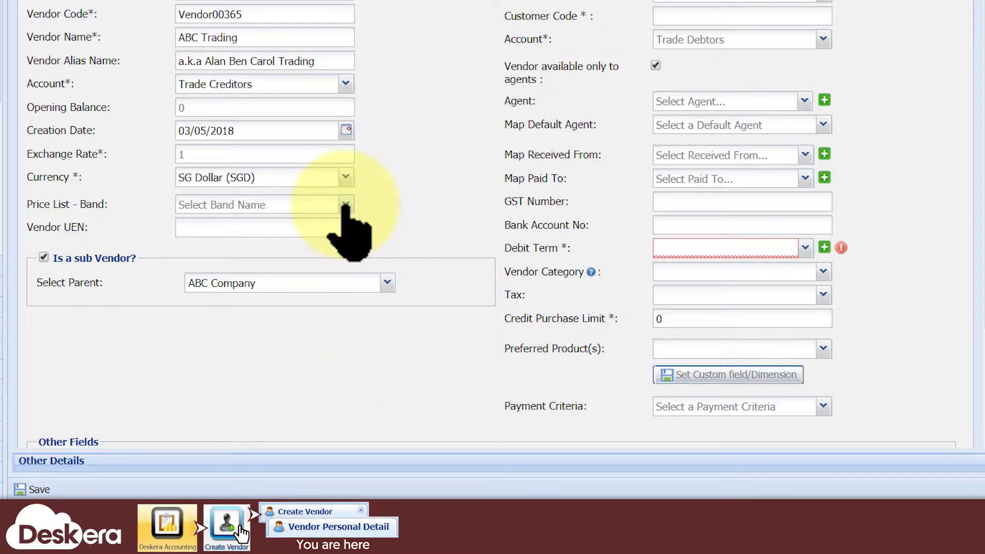
Set the price list band to Distributor and the vendor UEN to 232345454
click(345, 203)
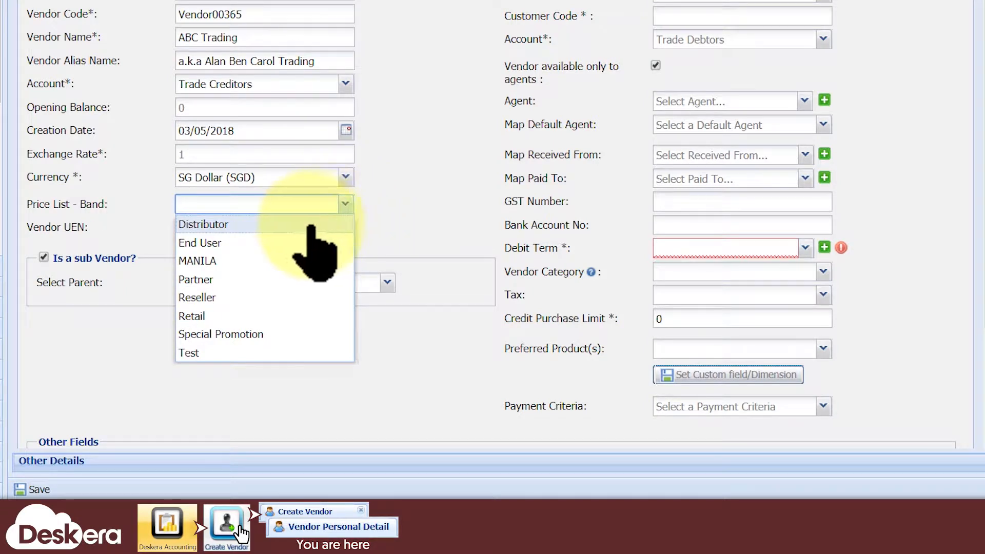
click(197, 297)
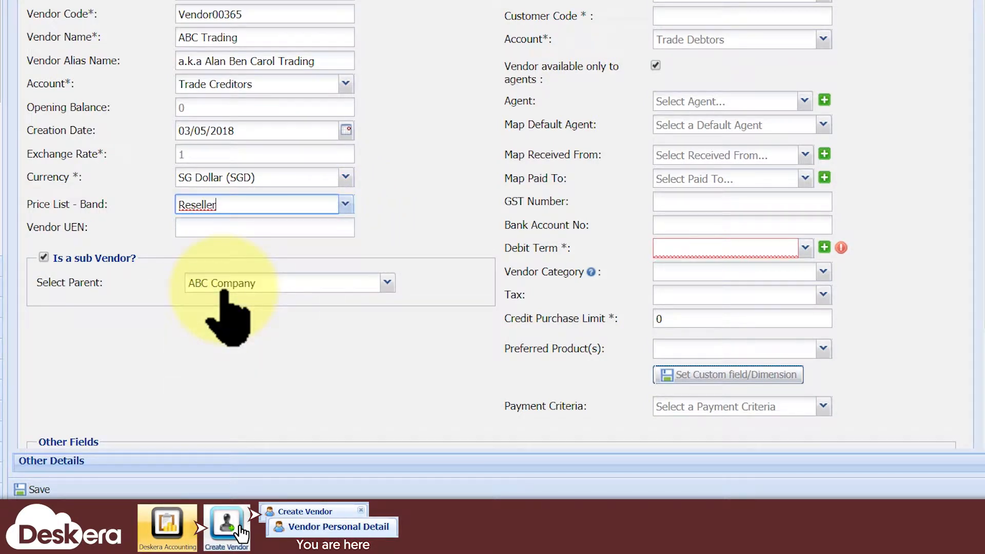
click(345, 203)
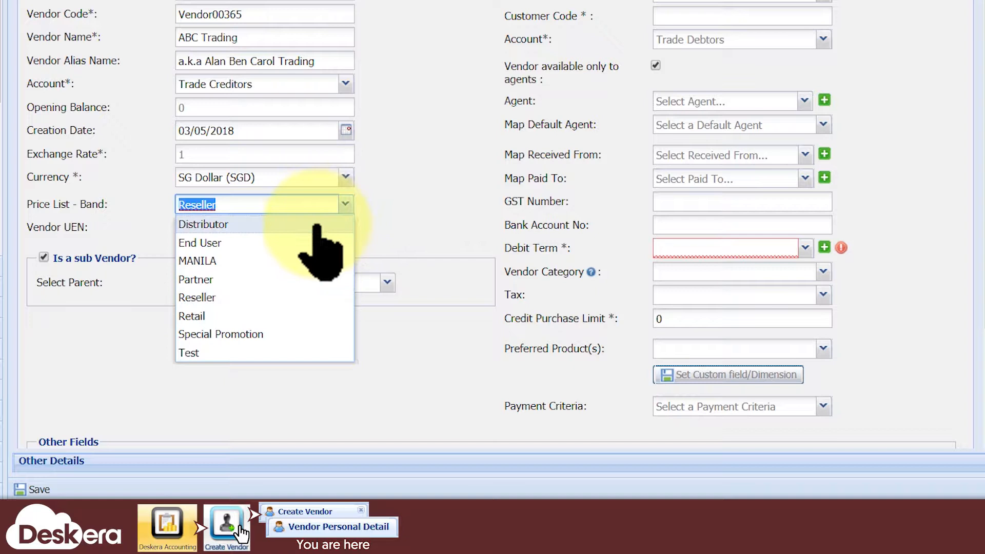
click(203, 225)
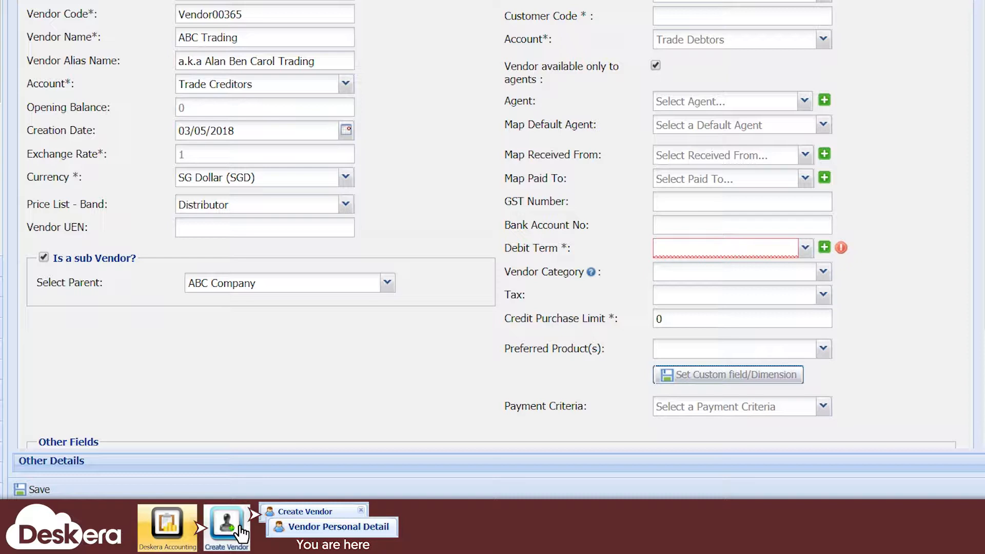
mouse_move(53, 246)
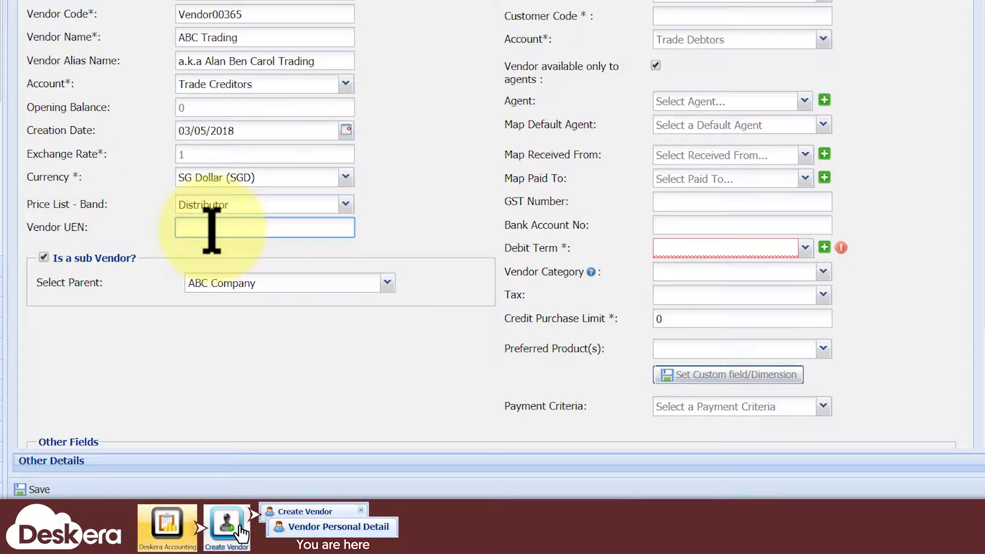
text(232345454)
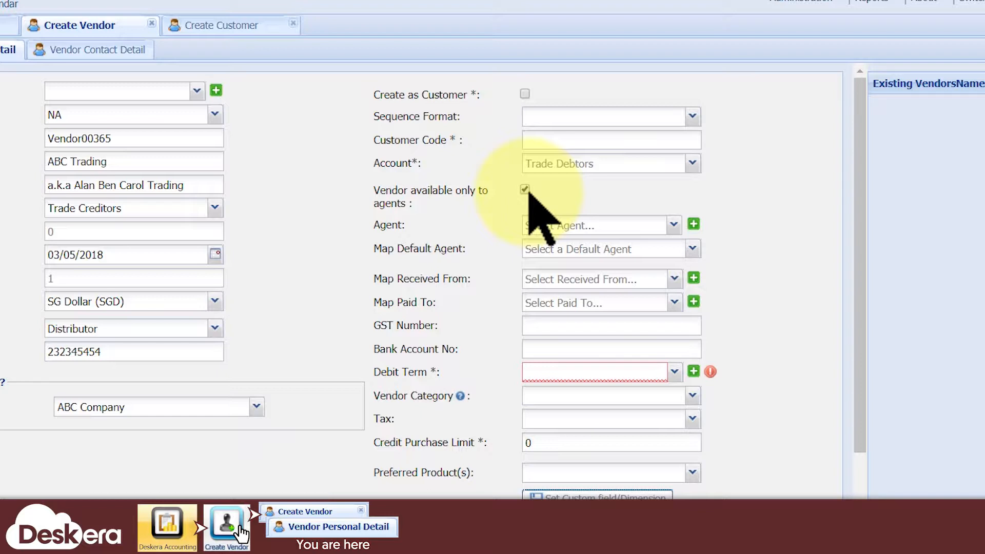
click(222, 24)
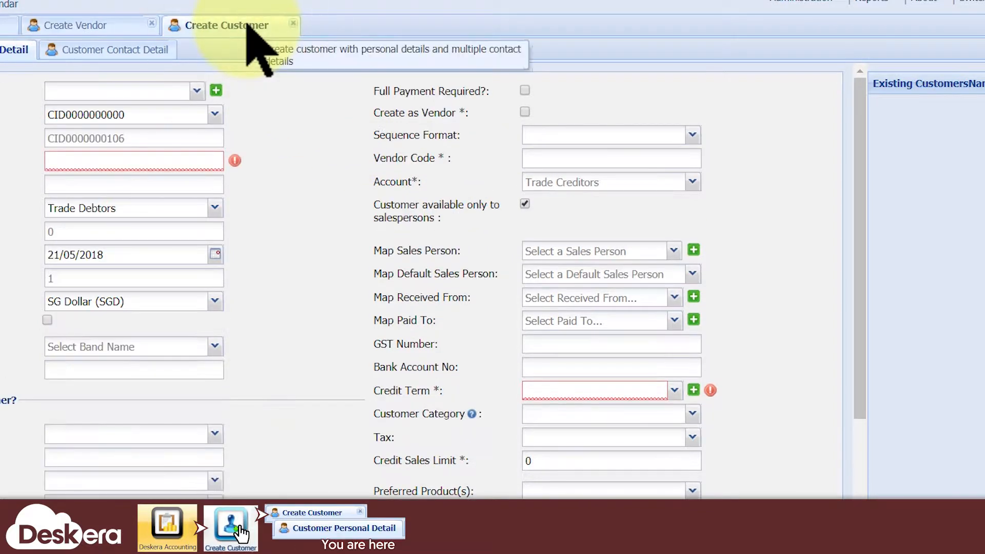
click(525, 203)
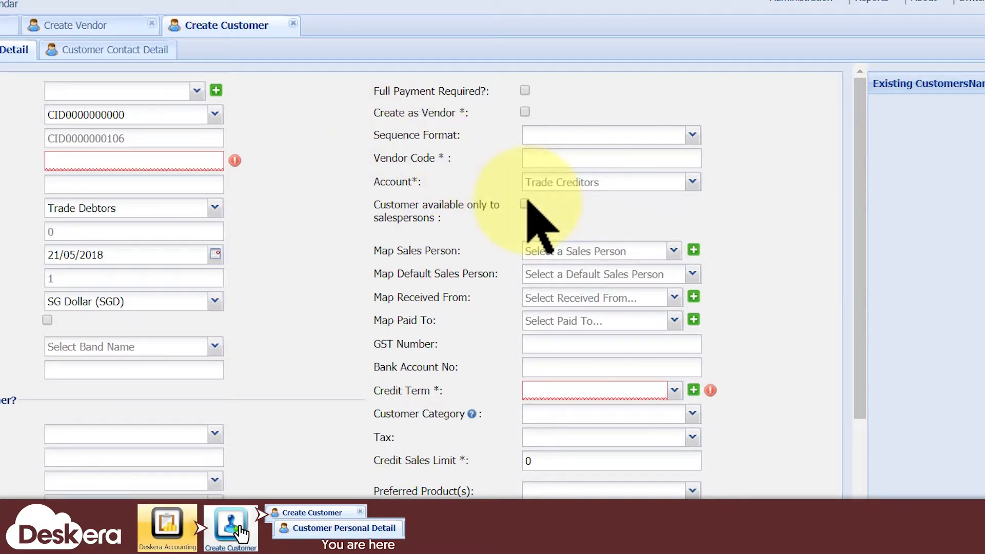
click(524, 203)
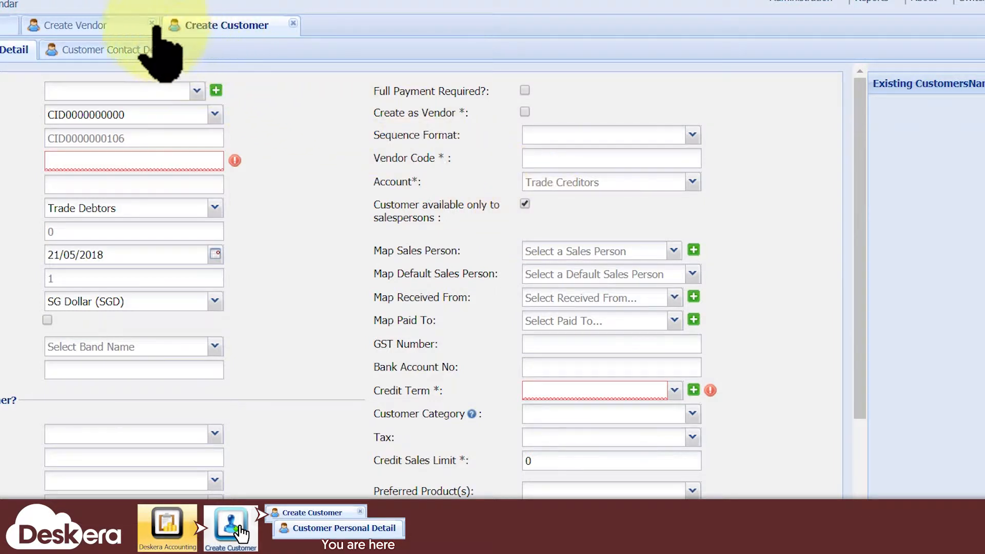
click(82, 25)
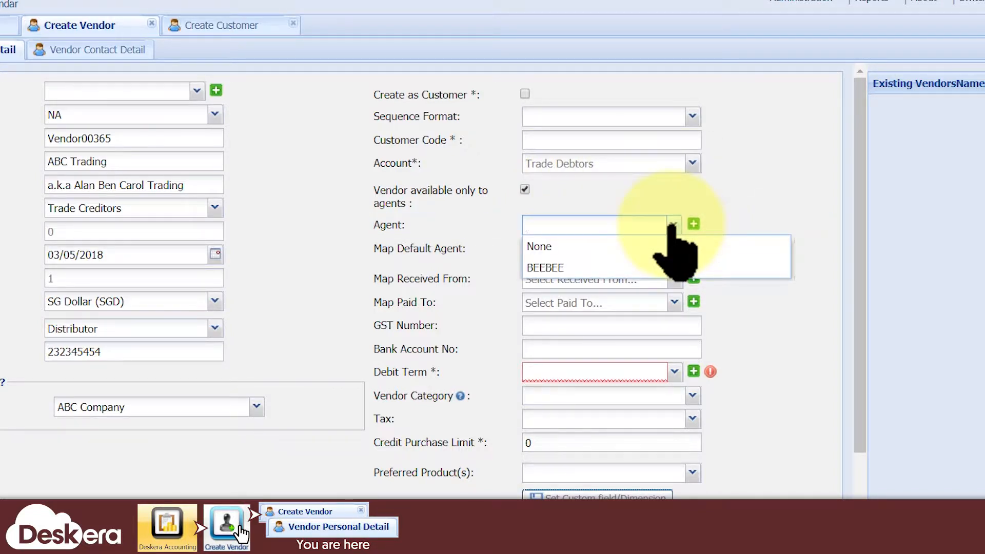
mouse_move(710, 226)
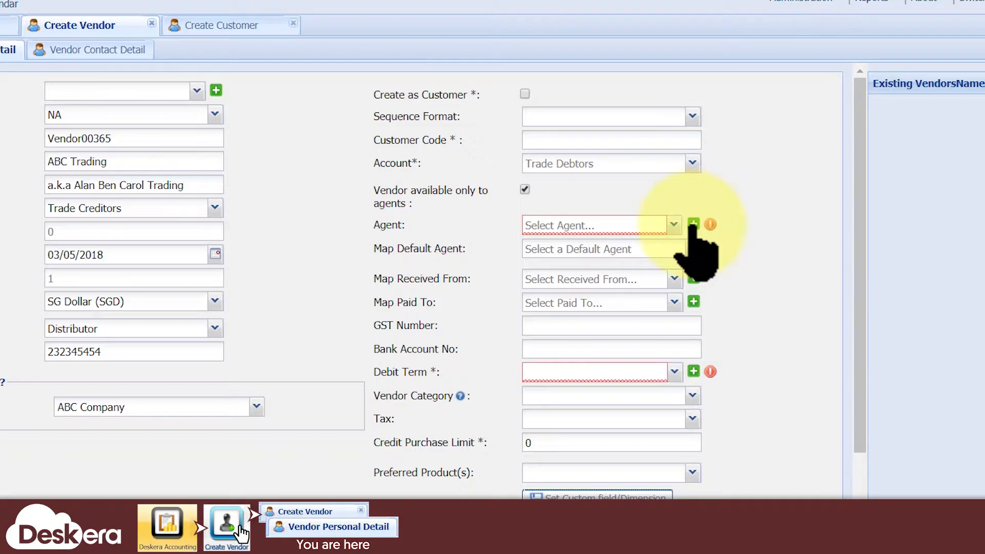
Create and save agent Steve (user steven, code AG47) with contact number 98985
click(694, 225)
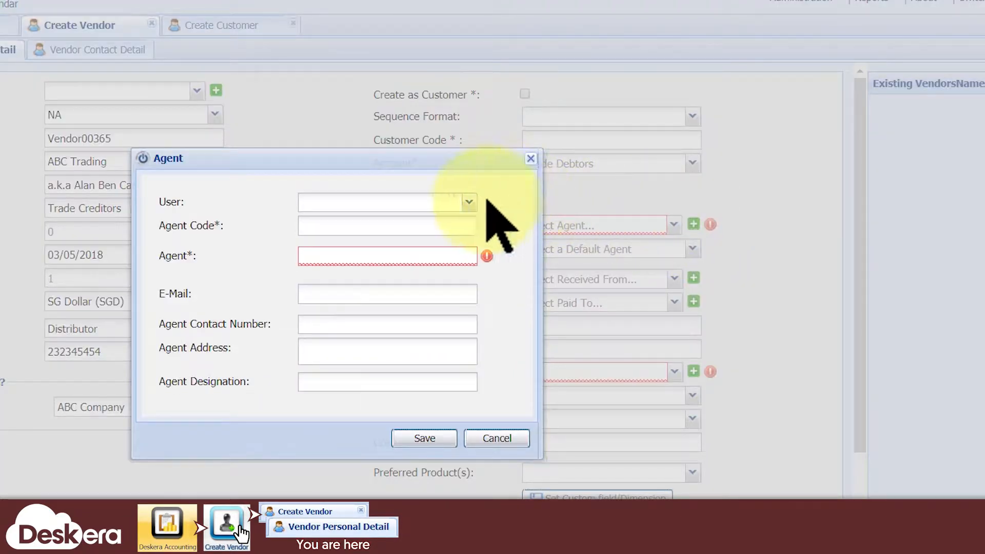
click(468, 202)
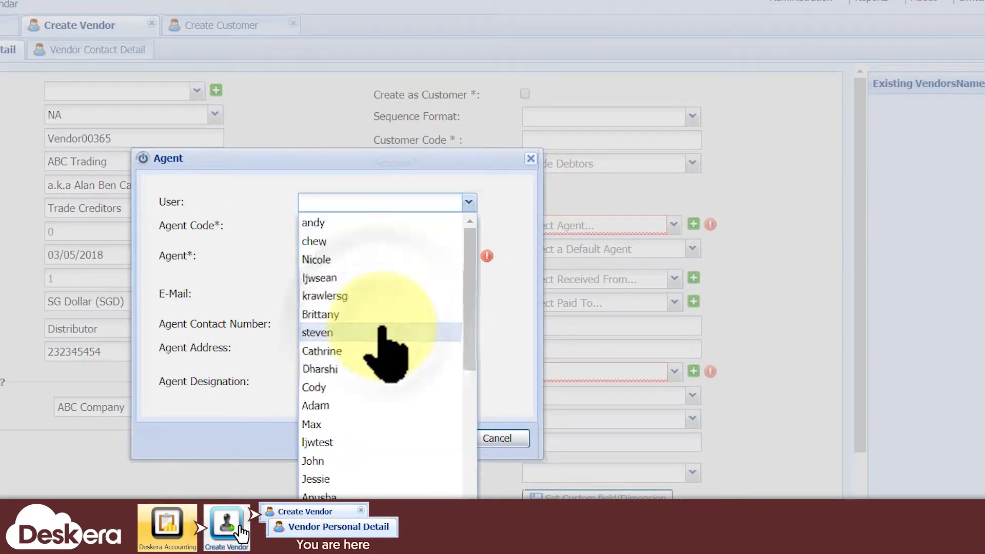
click(317, 332)
text(AG47)
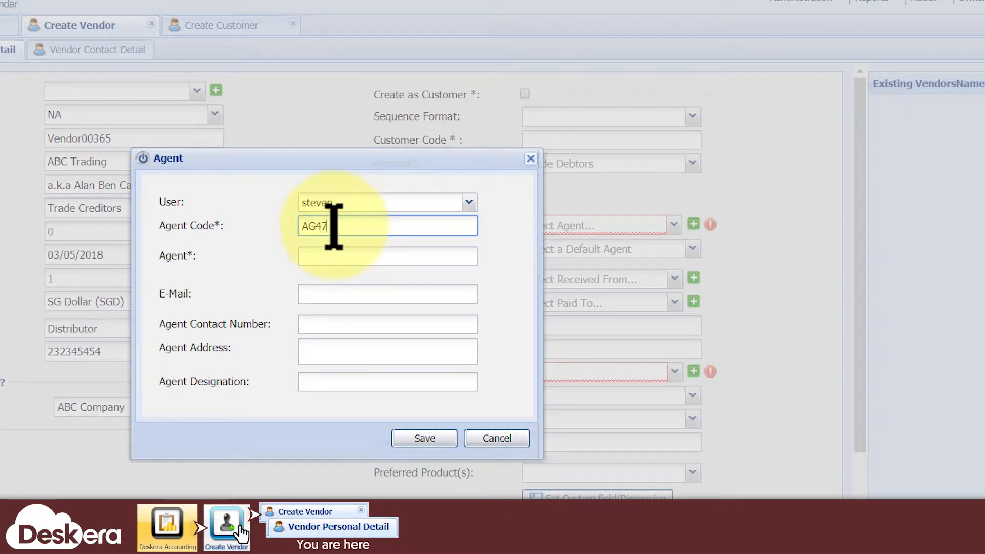
mouse_move(521, 257)
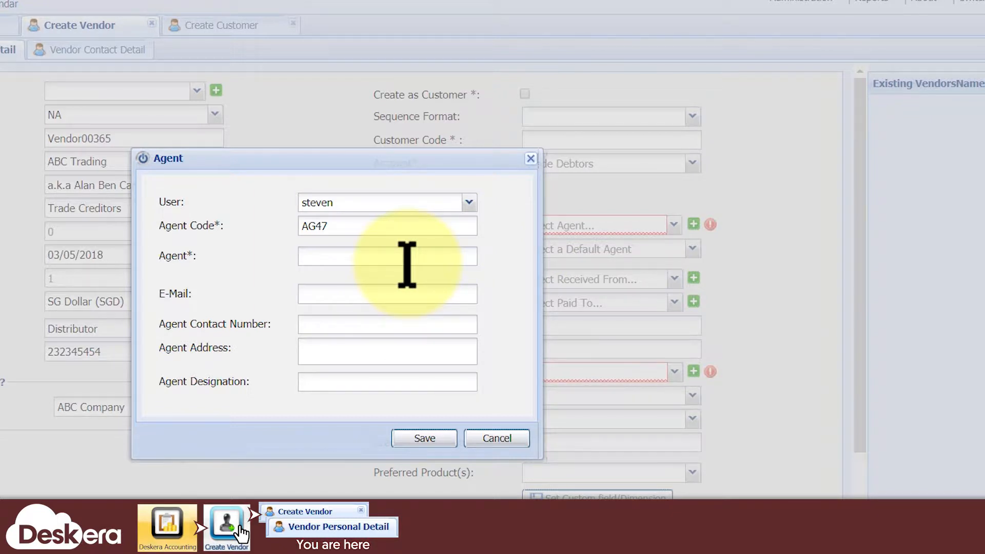
text(Steve)
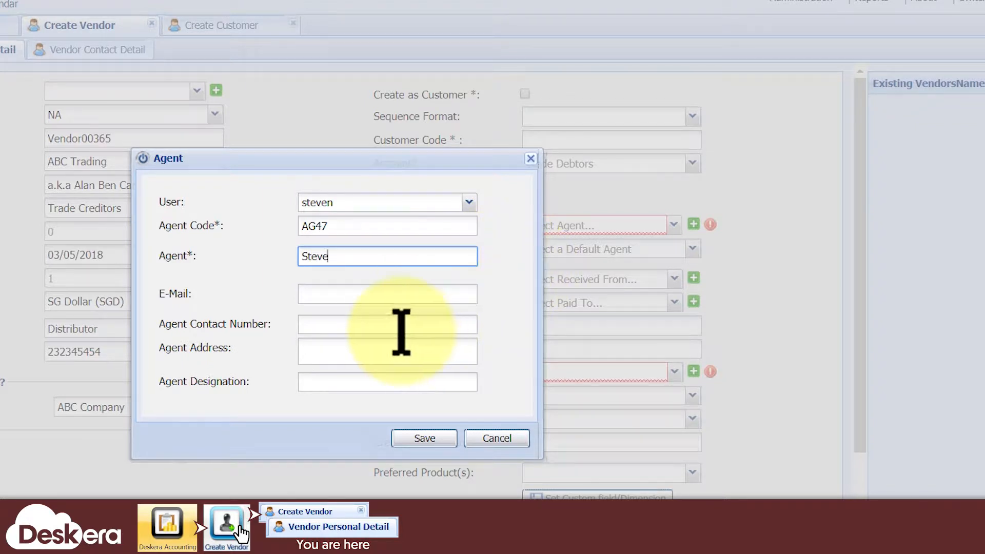
text(98985)
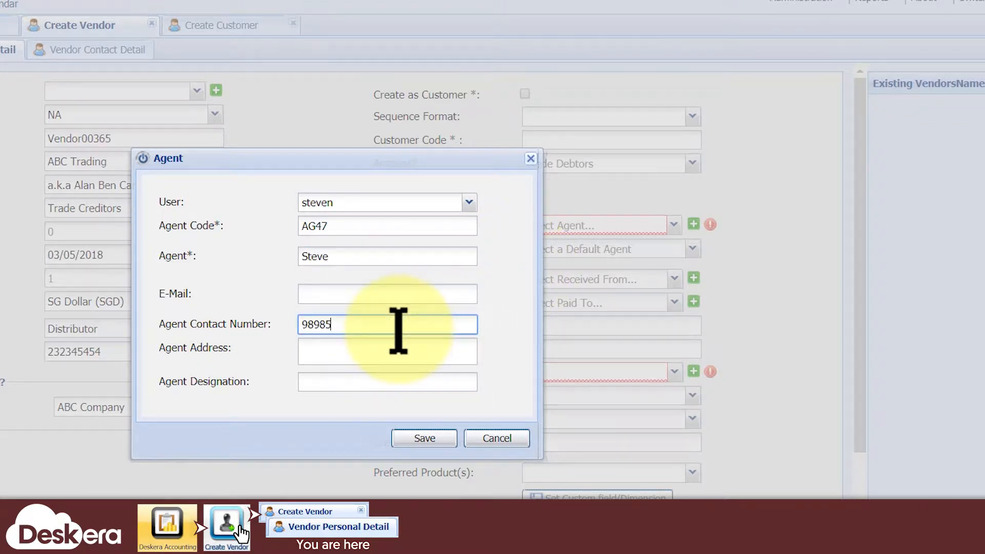
click(424, 438)
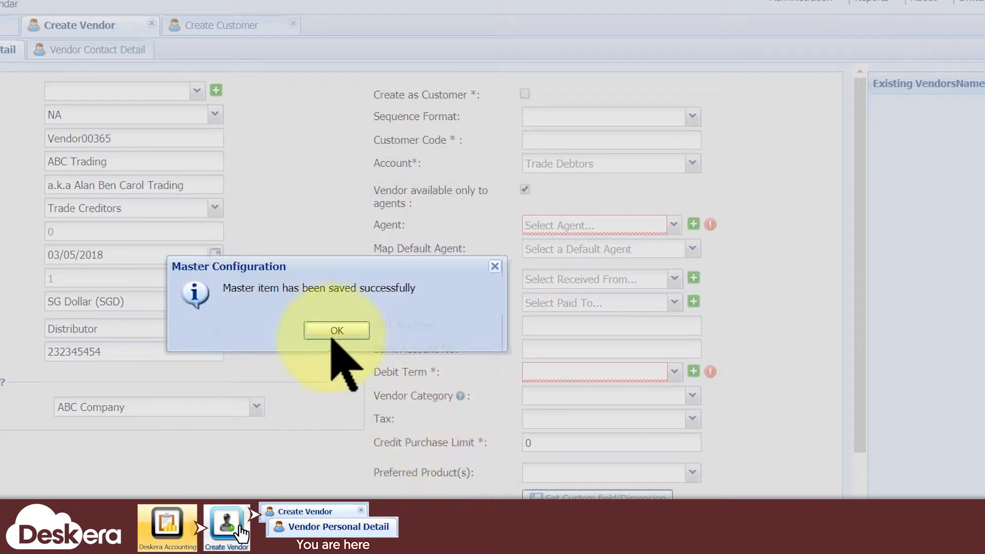
click(337, 329)
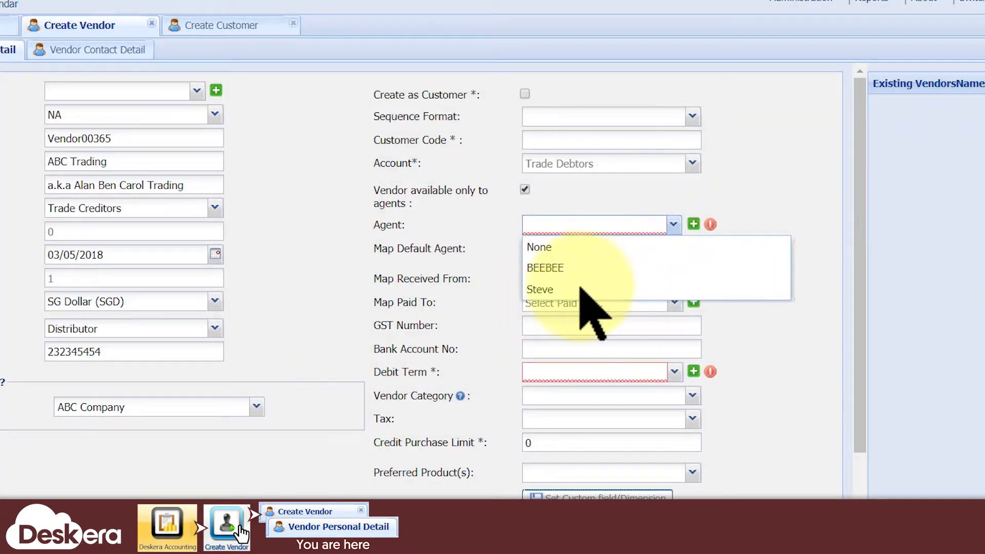
Add Steve alongside BEEBEE as the vendor's agents and map Steve as the default agent
click(541, 289)
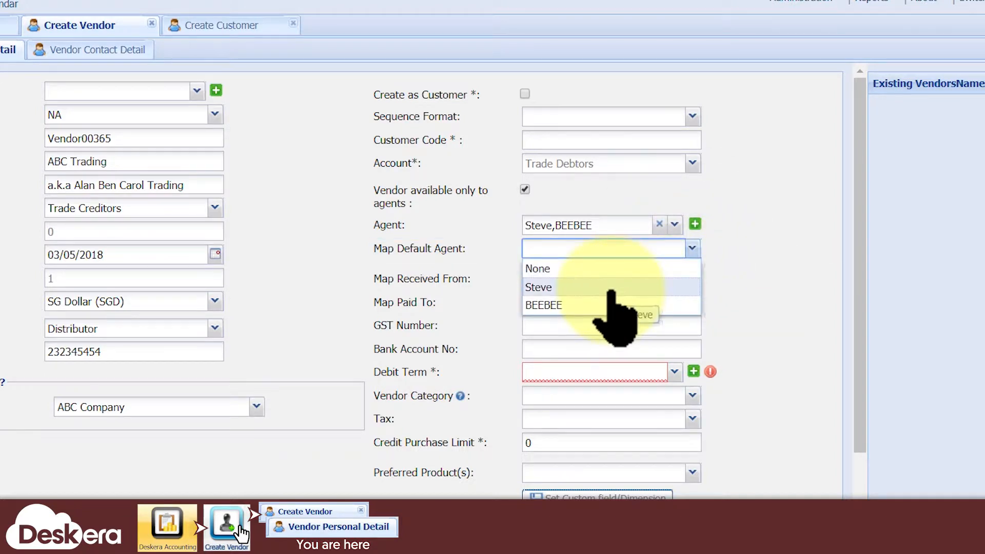
click(537, 287)
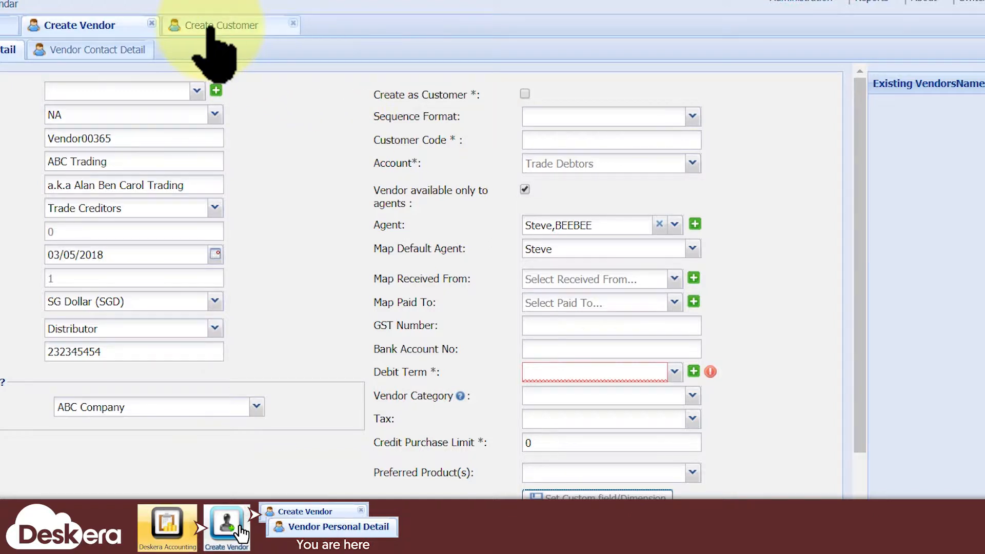
click(222, 25)
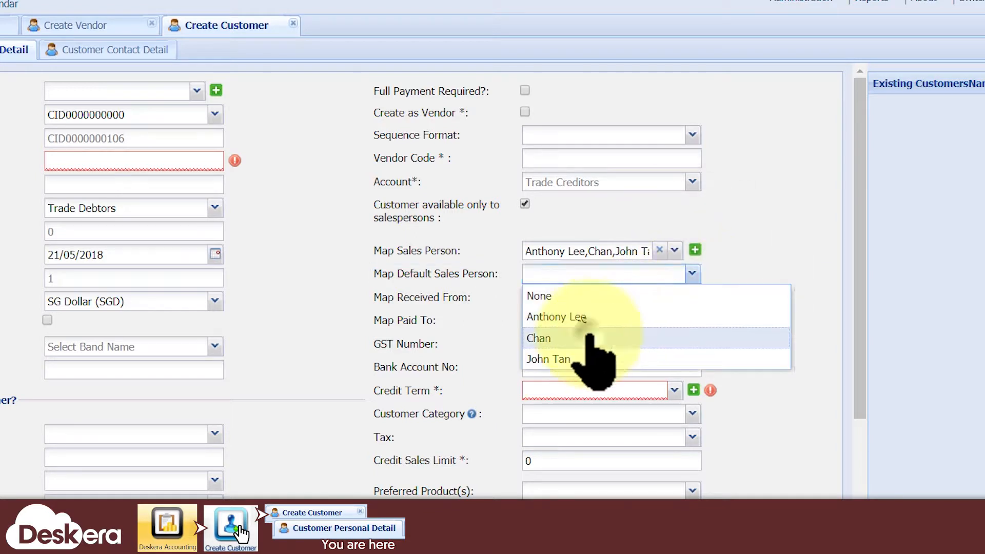
click(82, 24)
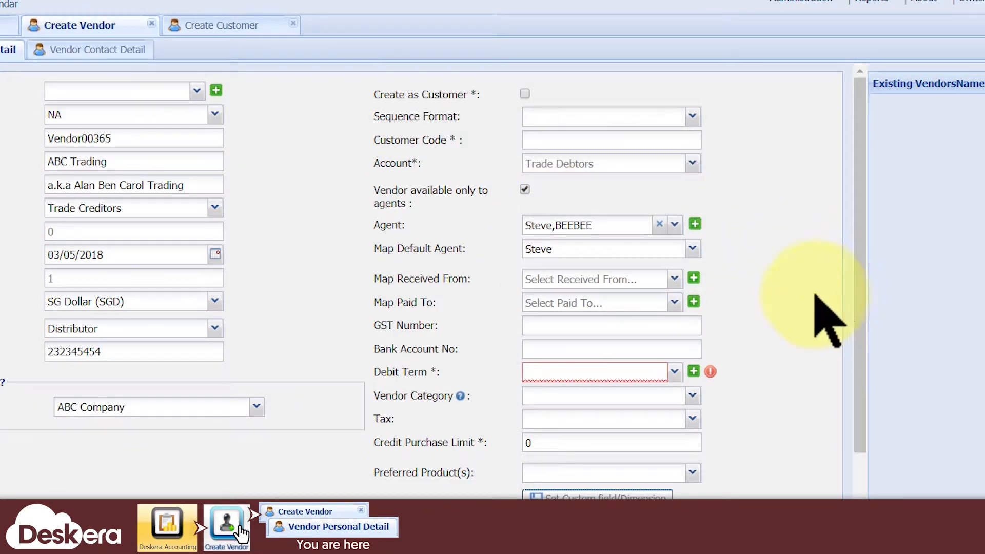
Enter GST number gst73735959, bank account DBS88557733 and debit term NET 30
text(gst73735959)
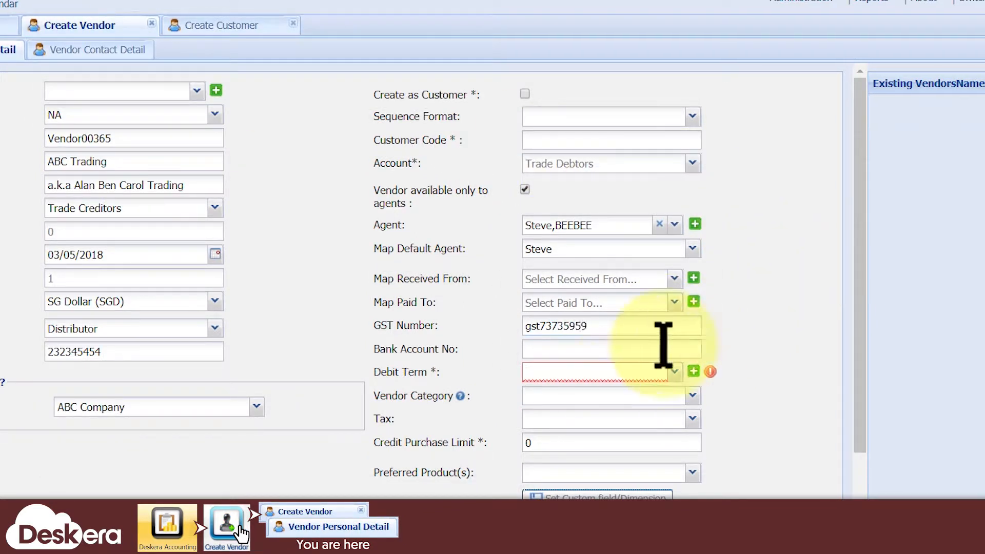
text(DBS88557733)
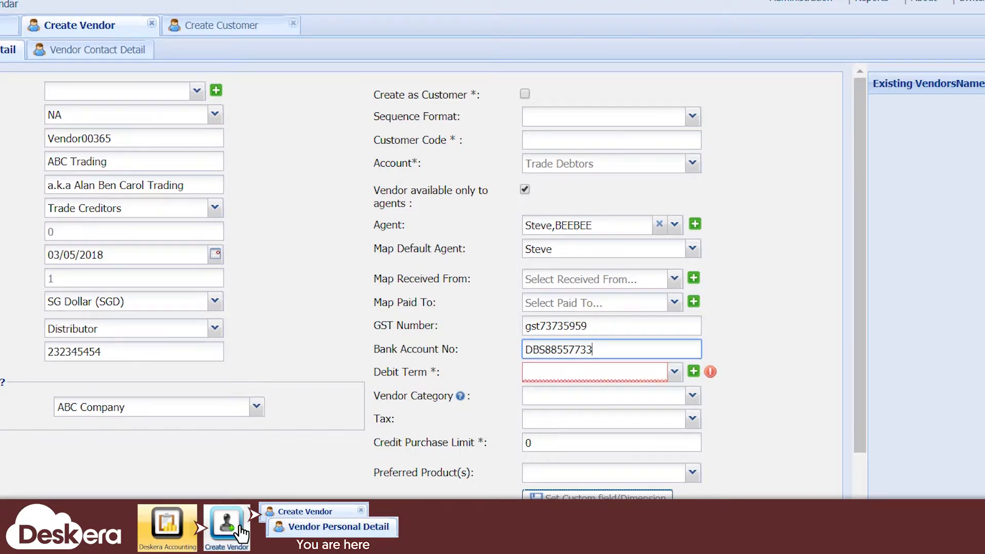
click(674, 372)
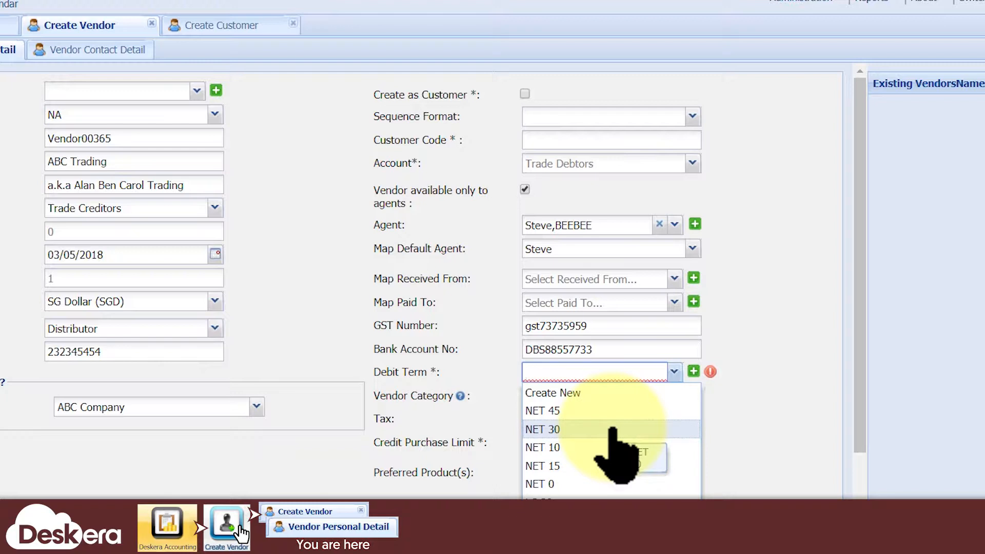
click(542, 429)
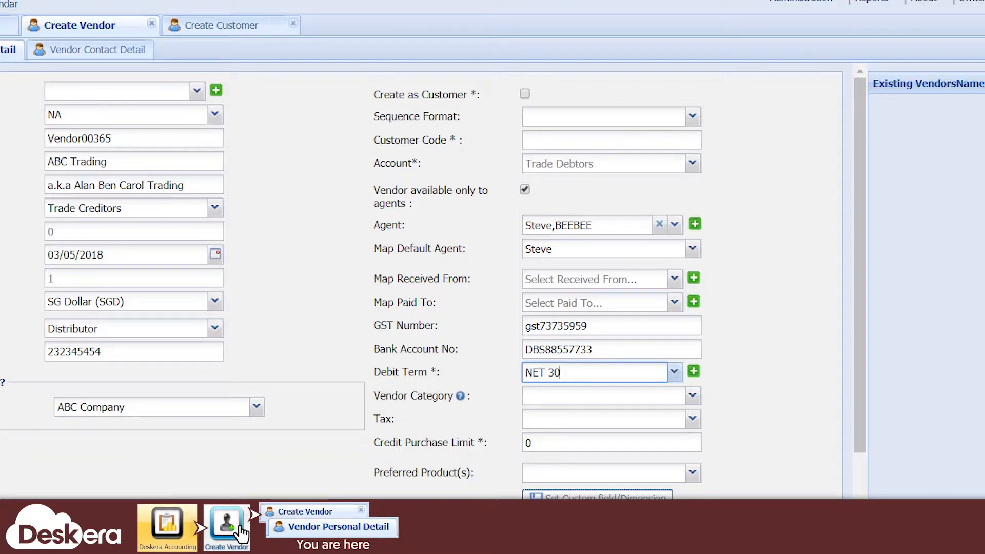
mouse_move(501, 345)
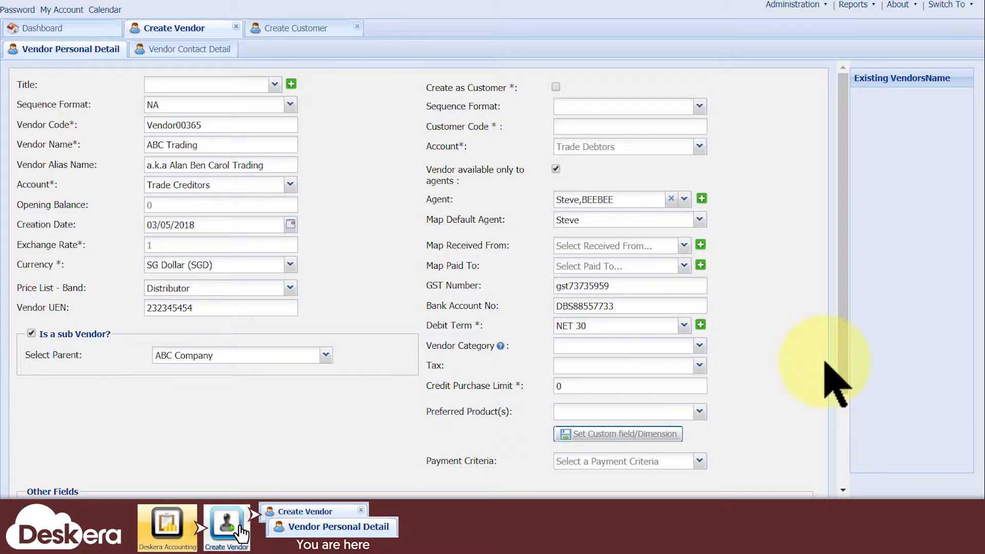
mouse_move(340, 94)
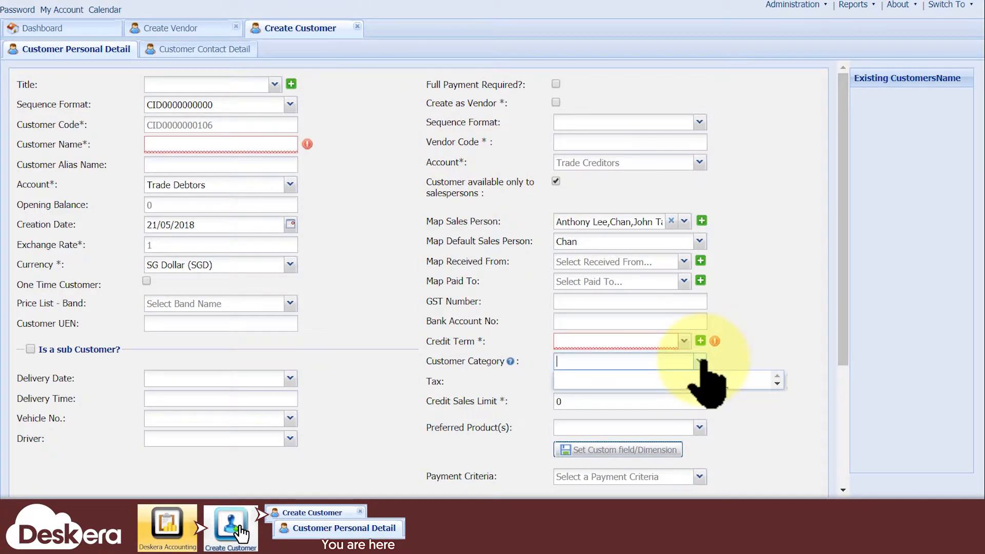
click(621, 361)
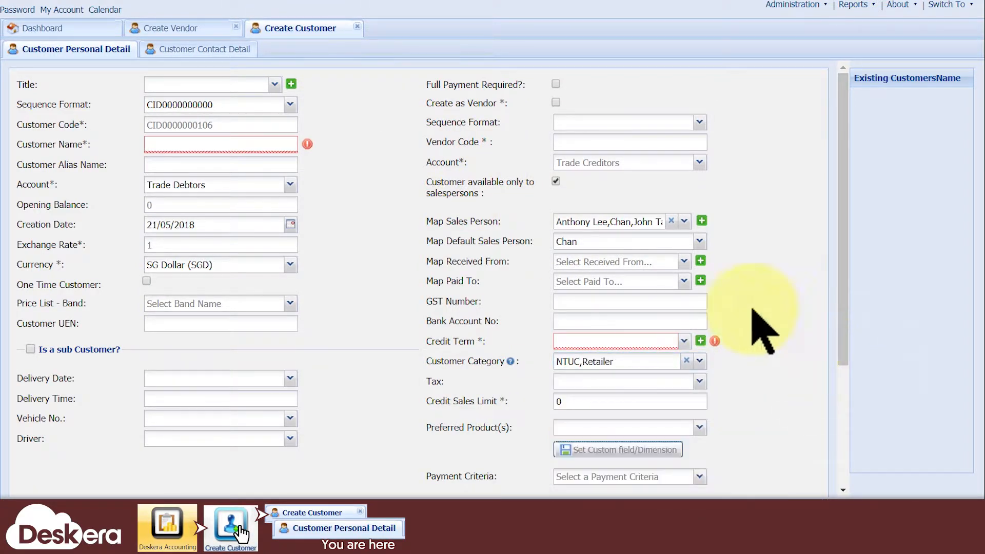
click(309, 74)
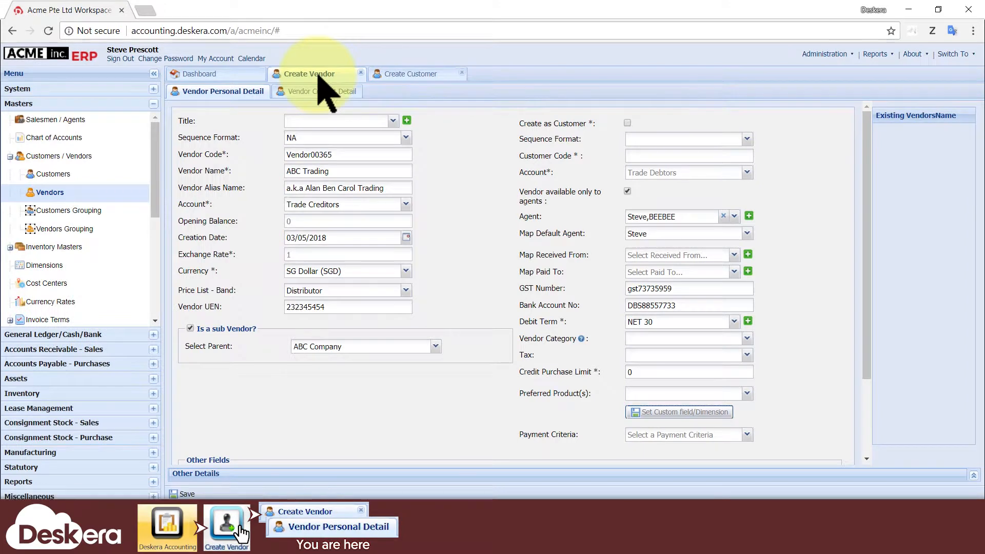
mouse_move(157, 133)
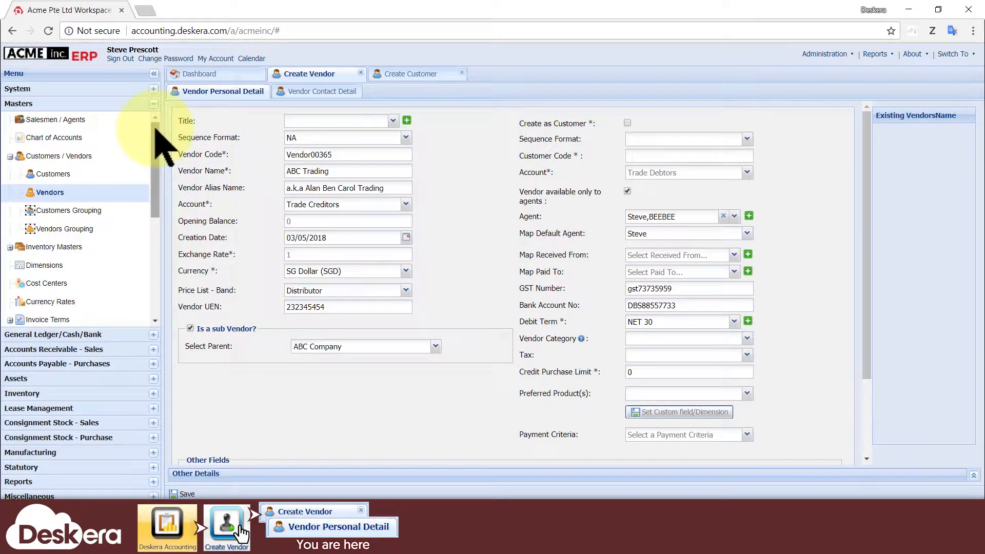
Reach Master Configuration and filter to the Vendor Category group to view its category items
scroll(down, 3)
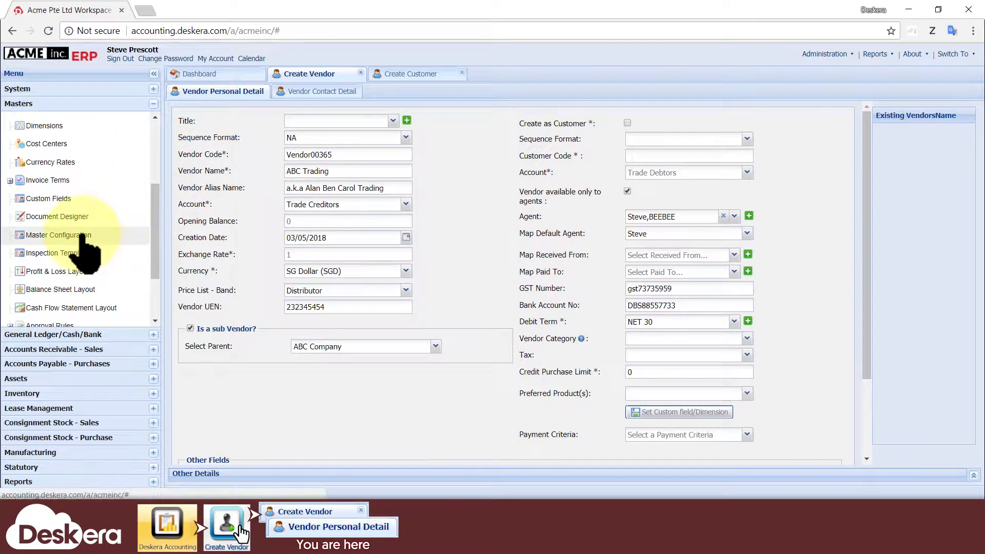
click(60, 234)
text(cate)
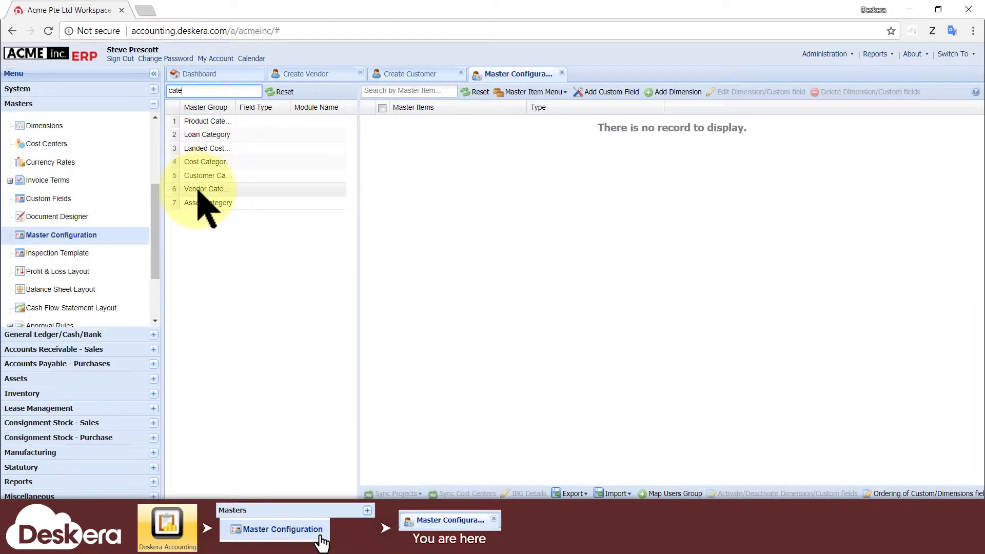
click(207, 188)
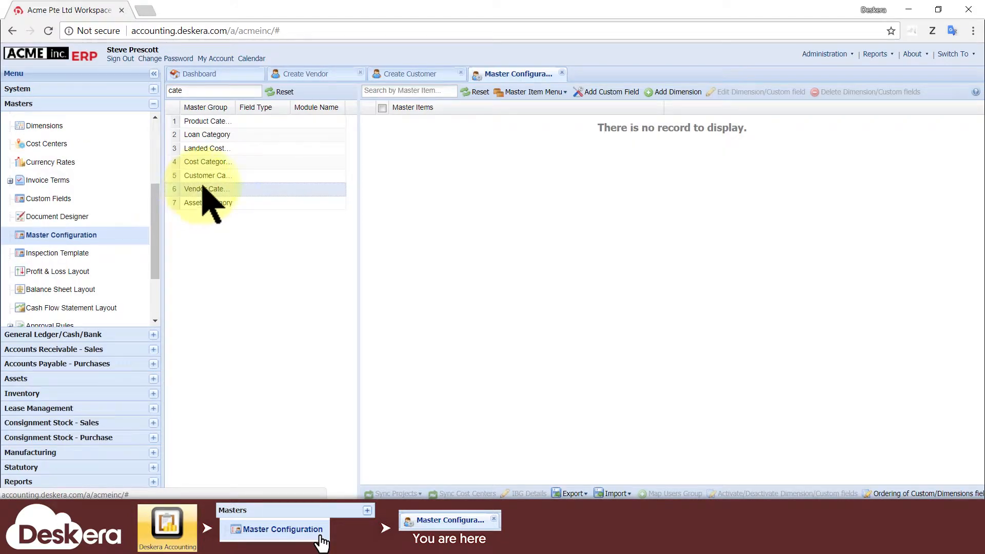
click(605, 91)
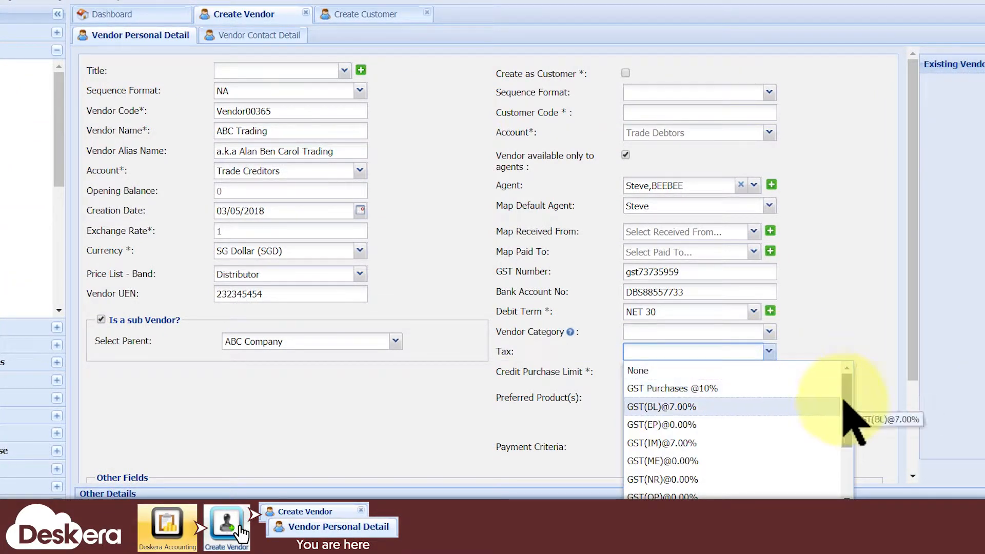
Set the vendor tax to GST(TX7)@7.00% and the credit purchase limit to 10000
scroll(down, 3)
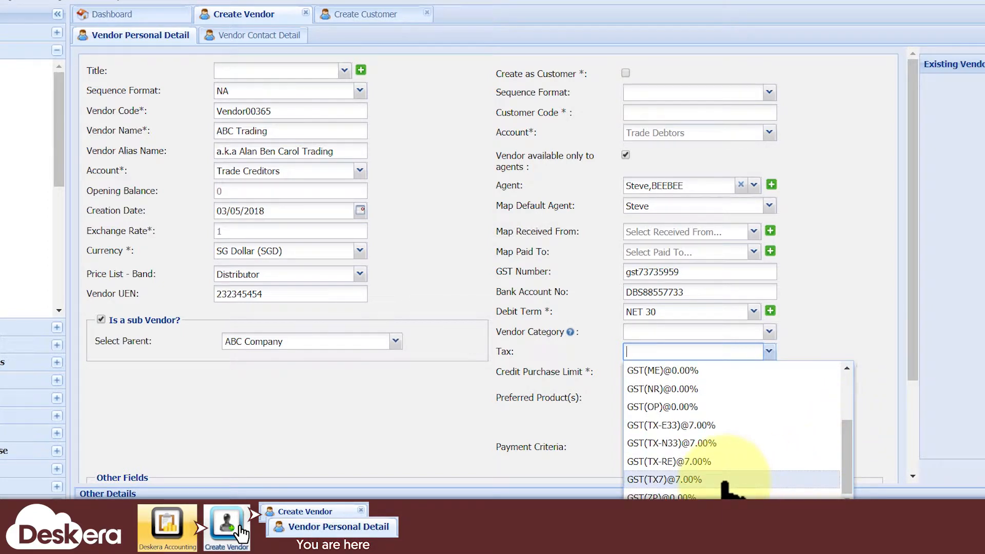
click(665, 480)
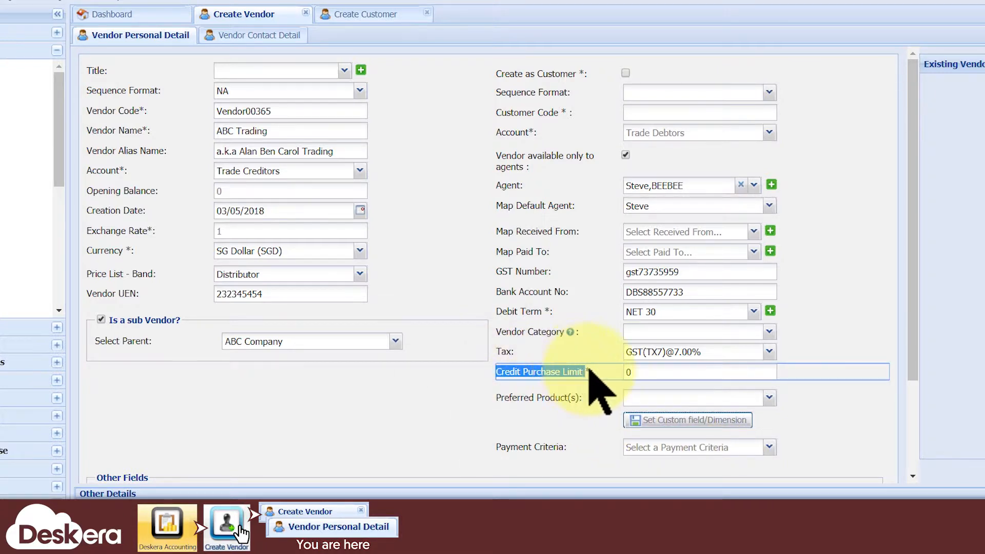
text(1)
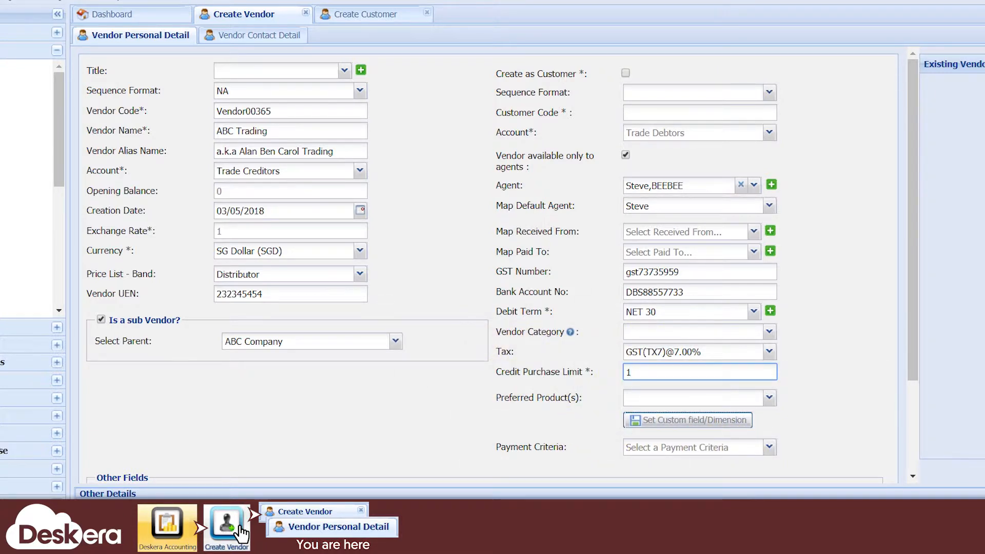
text(0000)
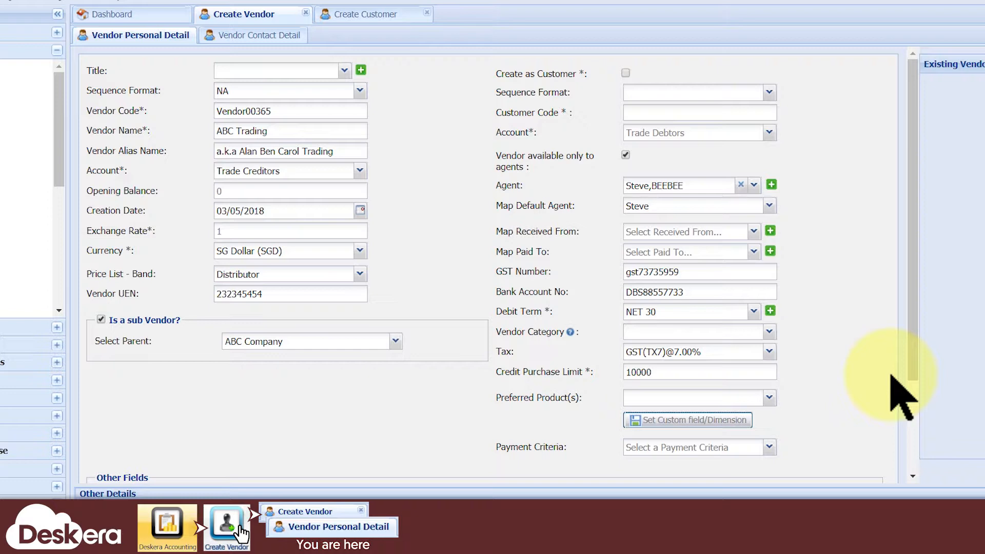
click(769, 398)
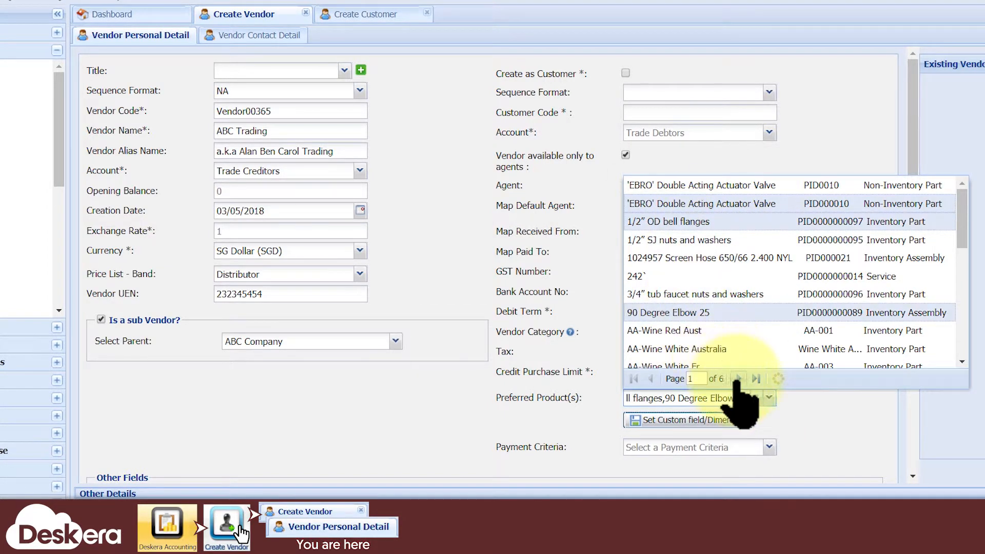
Pick the EBRO actuator valve, OD bell flanges, 90 Degree Elbow 25 and Compressive Load devices across the product pages
click(739, 379)
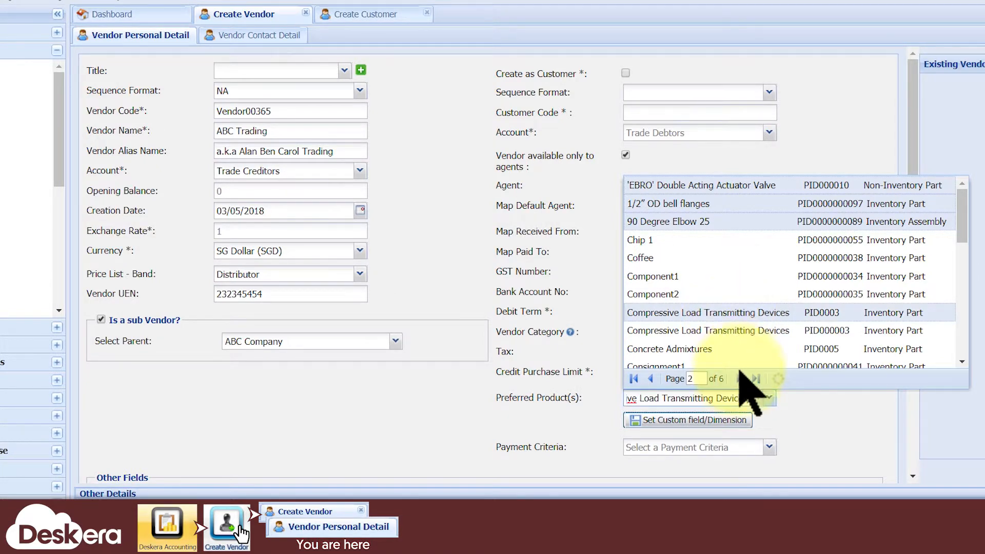
click(736, 379)
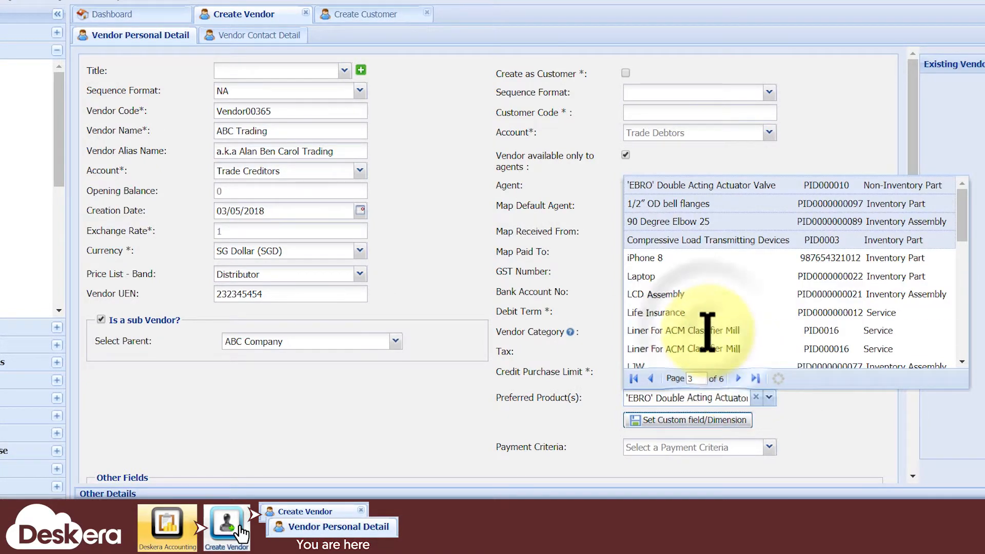
click(684, 330)
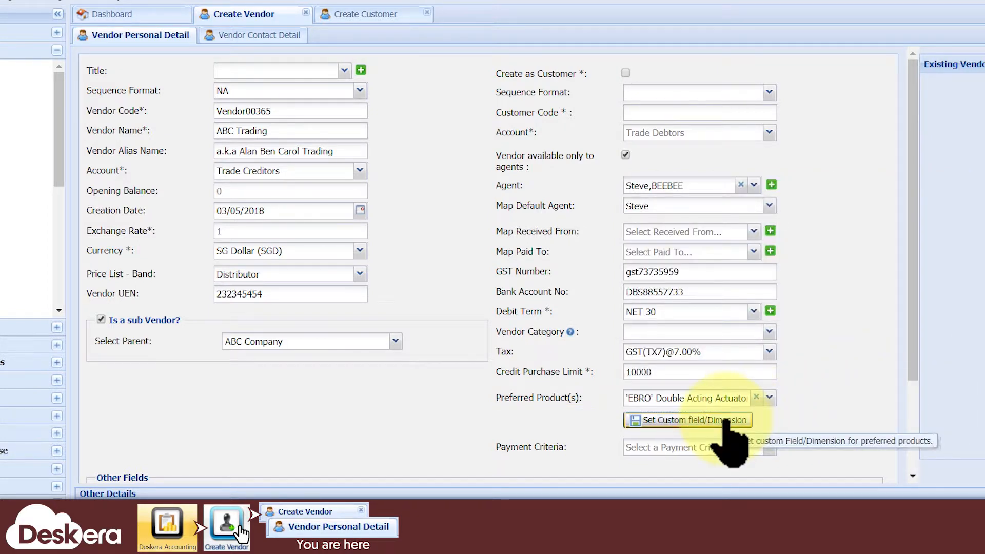
Mark the elbow product Overseas and give the actuator the memo 'use 2015 batch' in custom fields
click(687, 420)
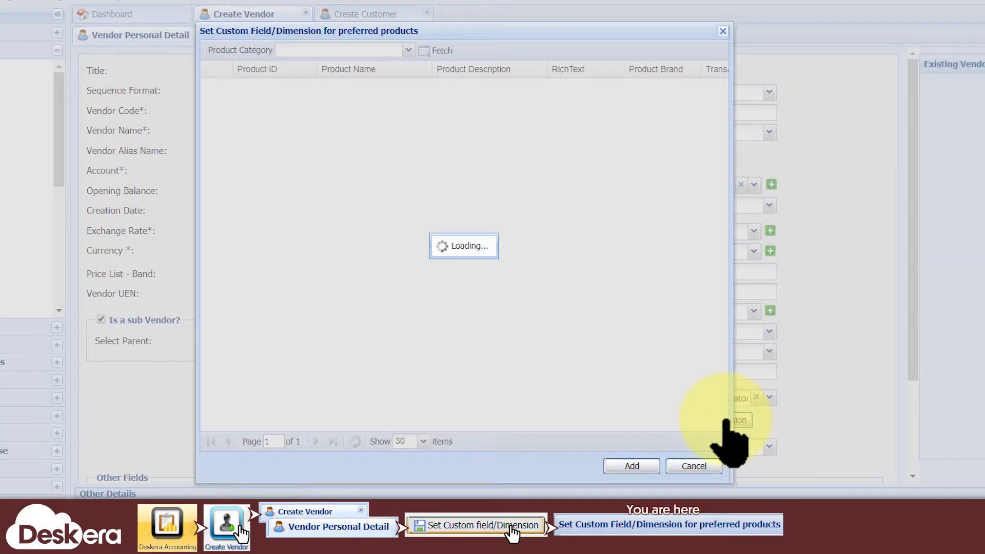
click(691, 109)
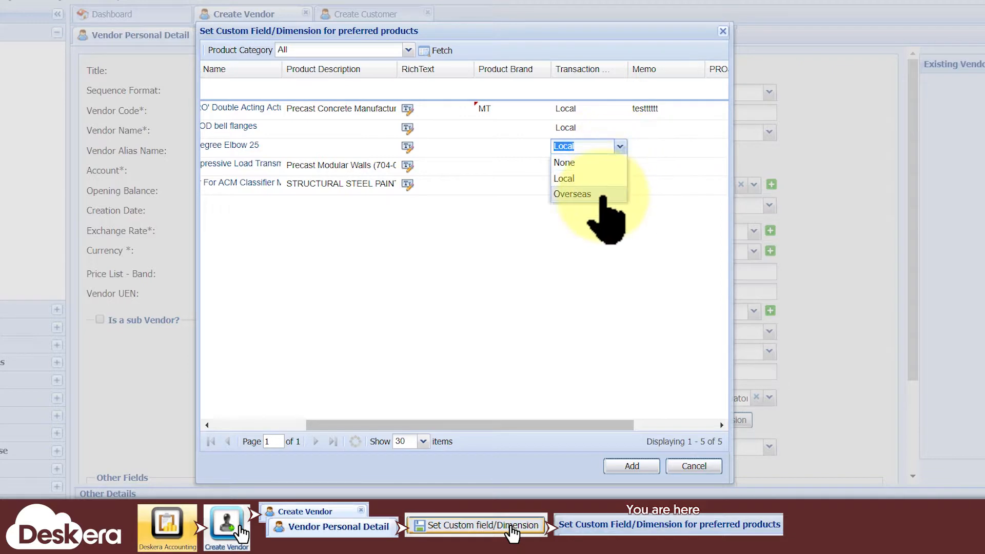
click(571, 194)
text(use 2015 batch)
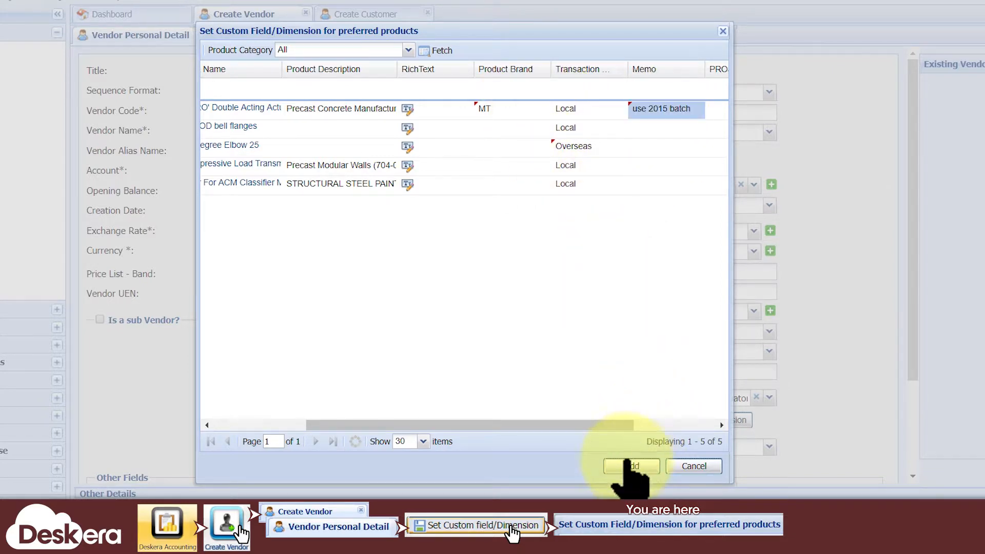
click(631, 466)
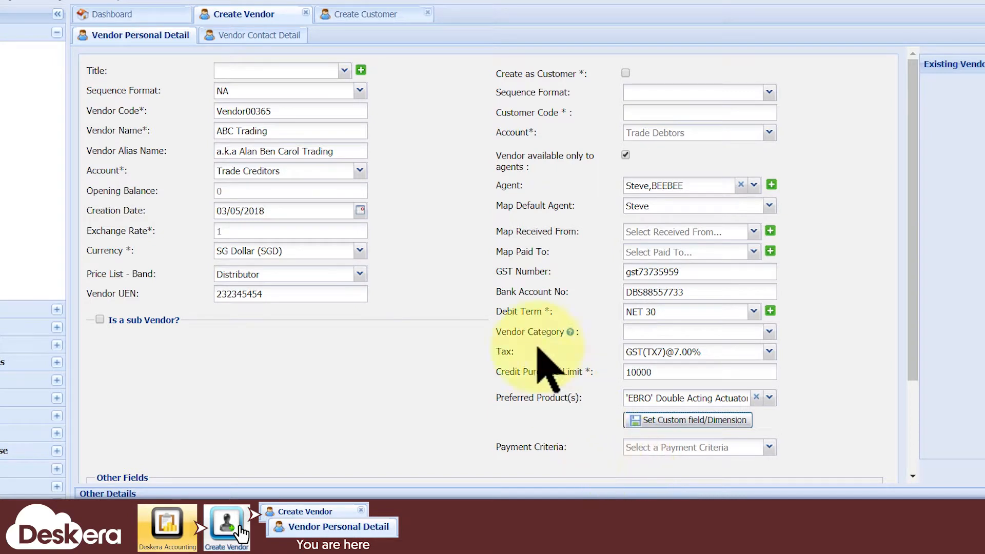
click(369, 13)
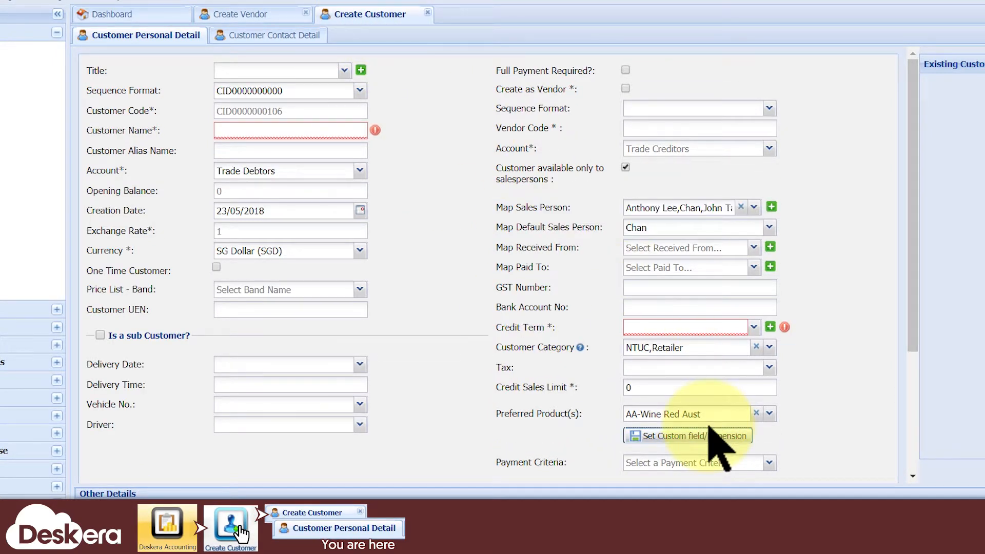
View the custom field transaction types None, Local and Overseas for the customer's wine product
click(687, 435)
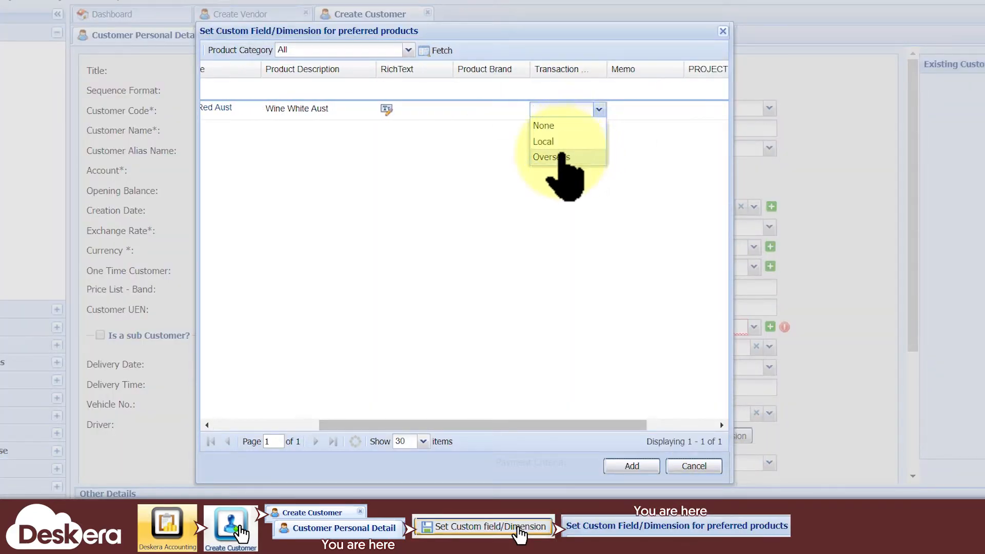
click(240, 13)
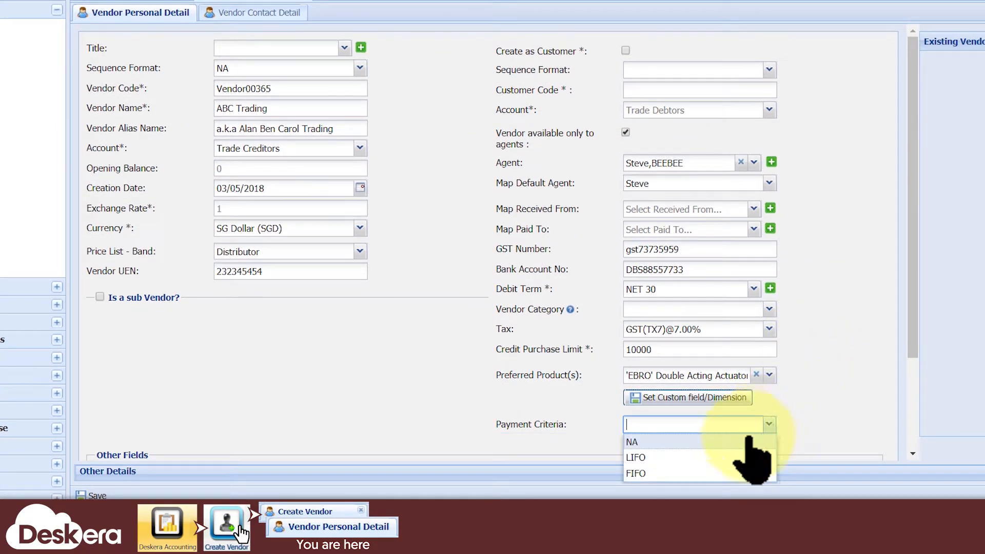
Choose FIFO as payment criteria, then change it to LIFO
click(635, 473)
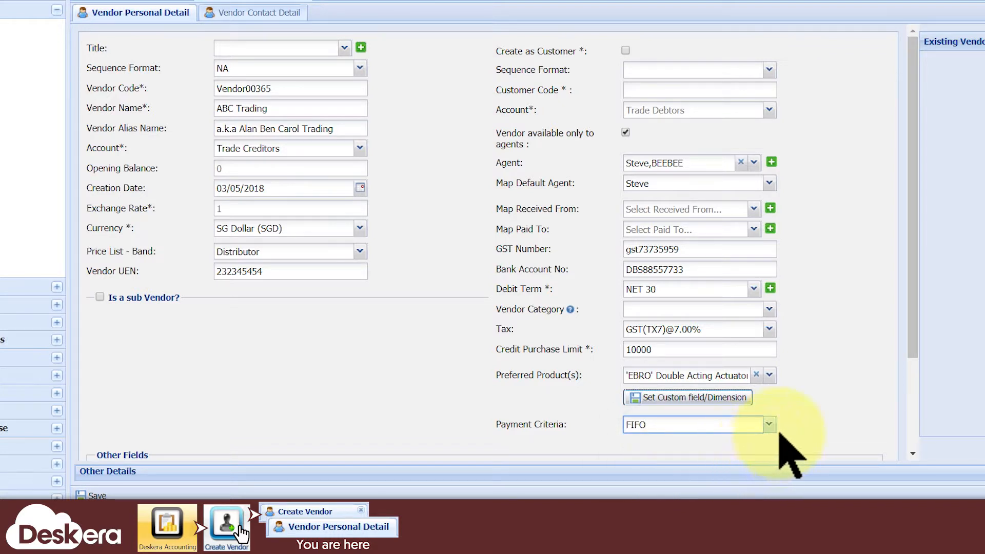
click(769, 423)
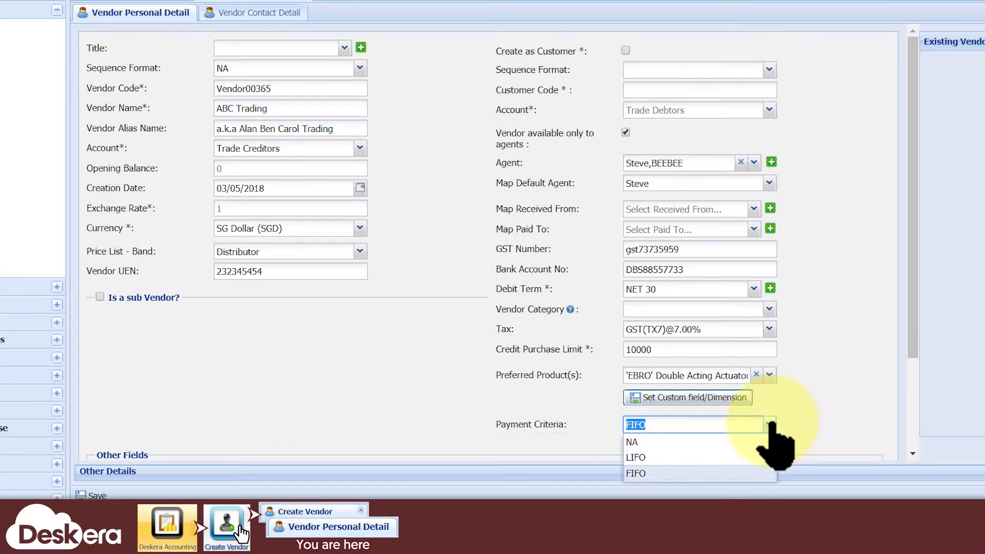
click(635, 457)
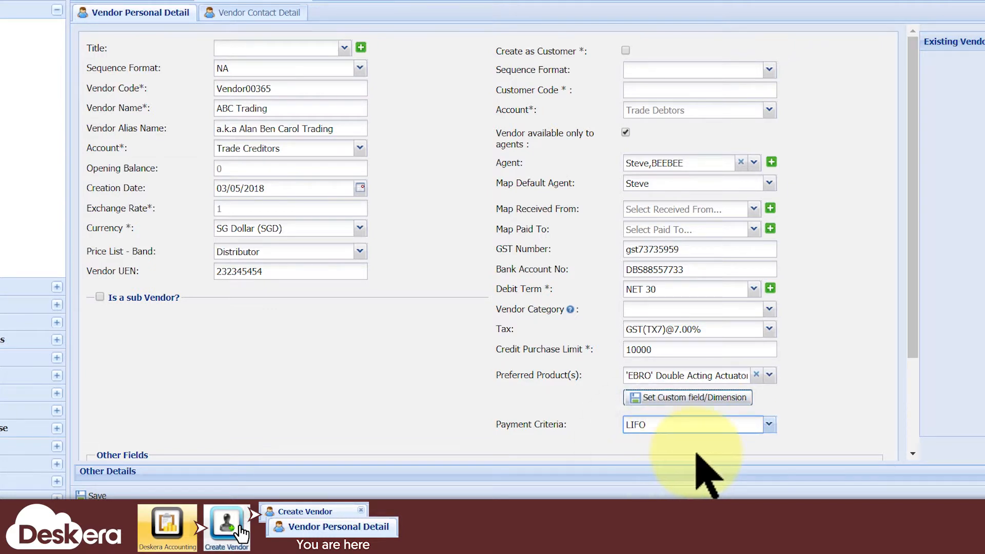
mouse_move(855, 462)
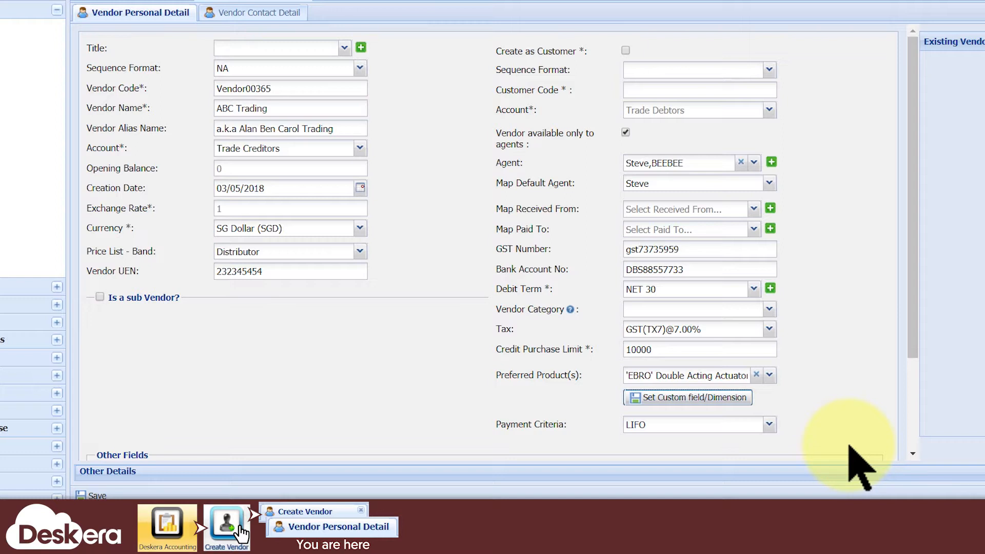
mouse_move(728, 169)
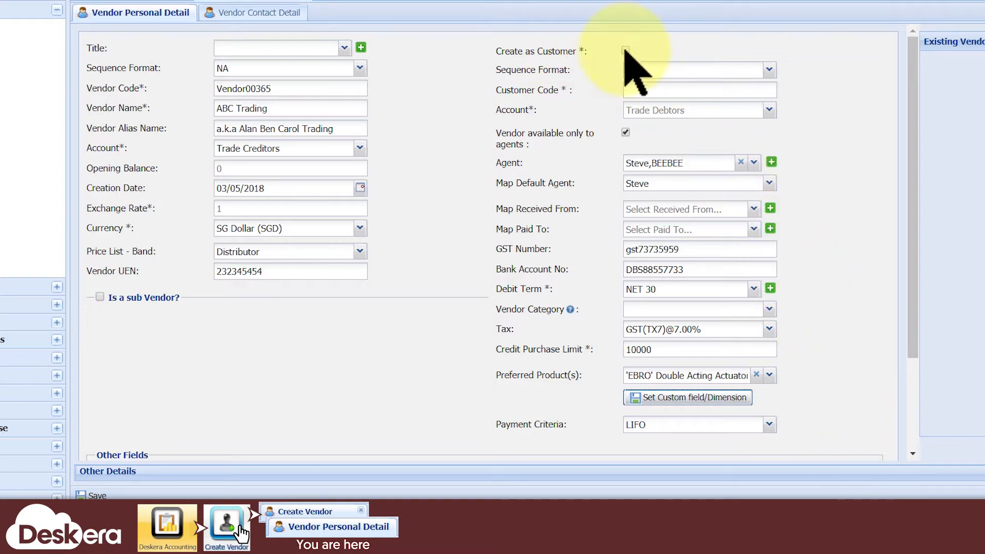
click(625, 50)
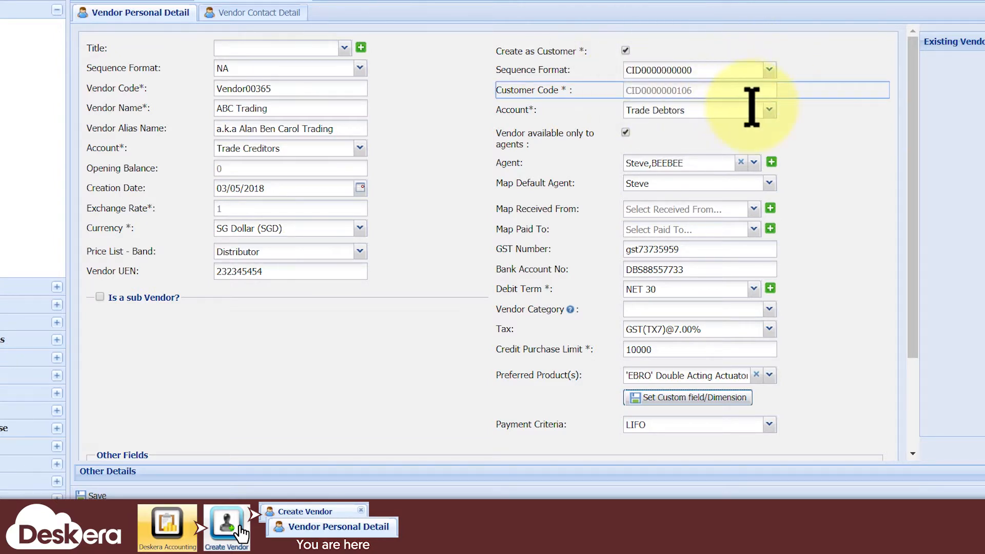
click(769, 110)
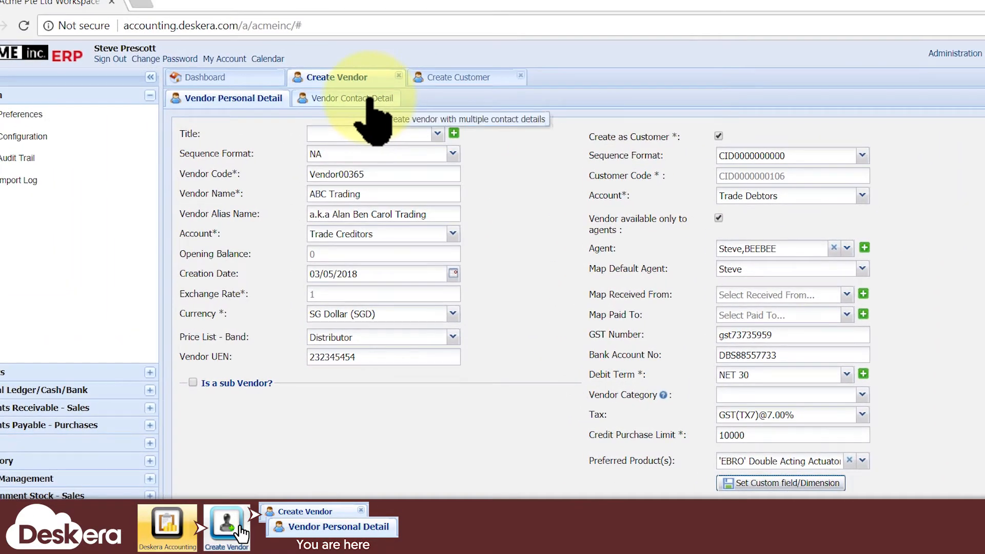
Fill the billing address at 123 generic street road place, arkham, Panau and copy it to shipping
click(351, 99)
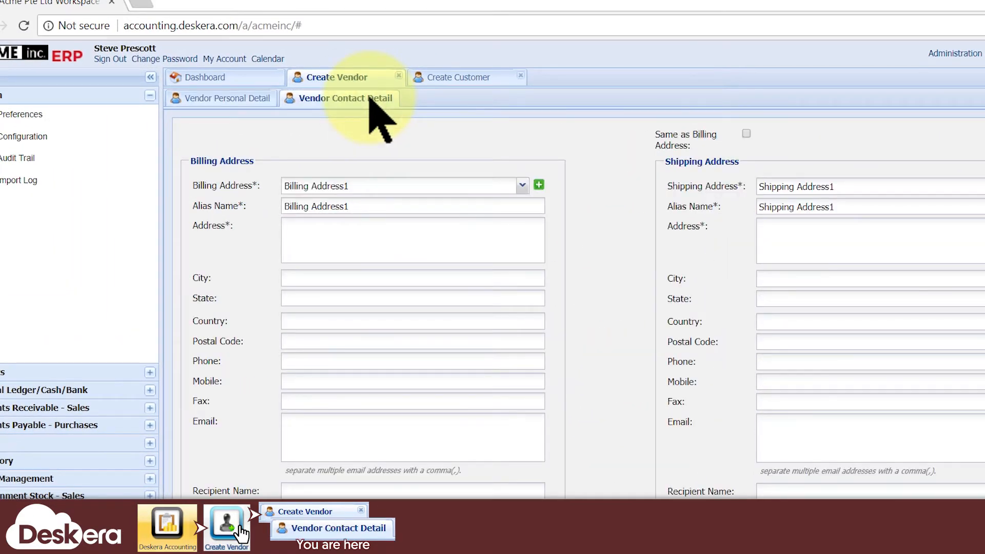
click(462, 77)
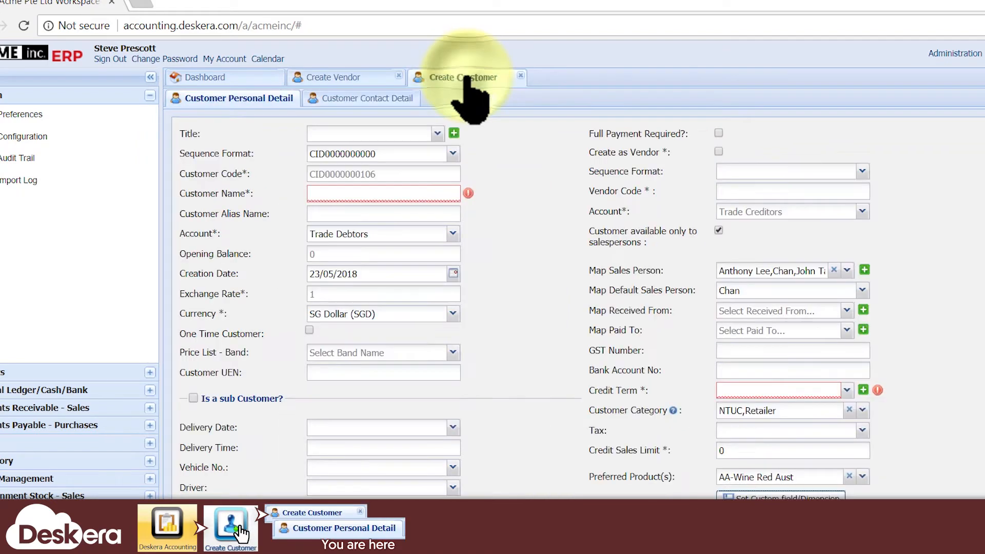
mouse_move(369, 99)
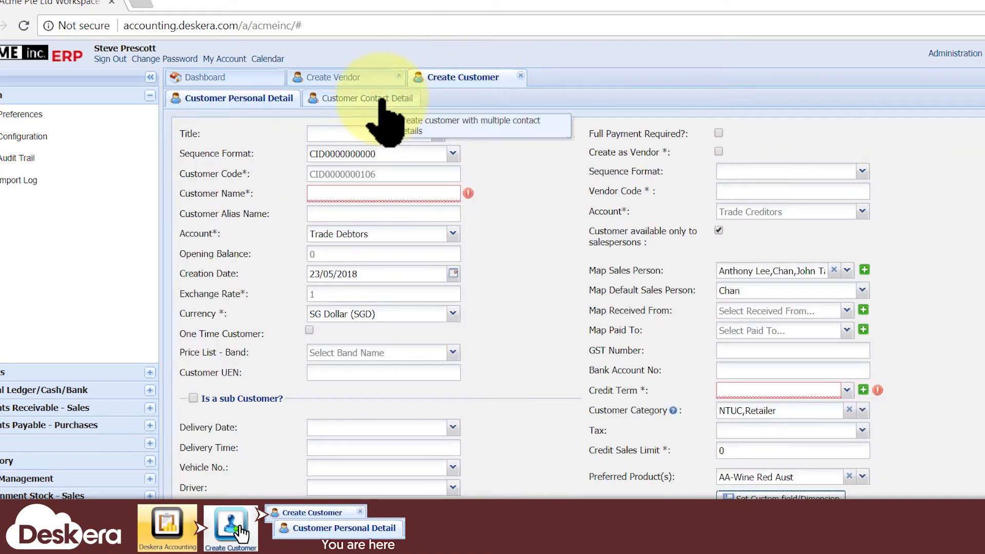
click(367, 99)
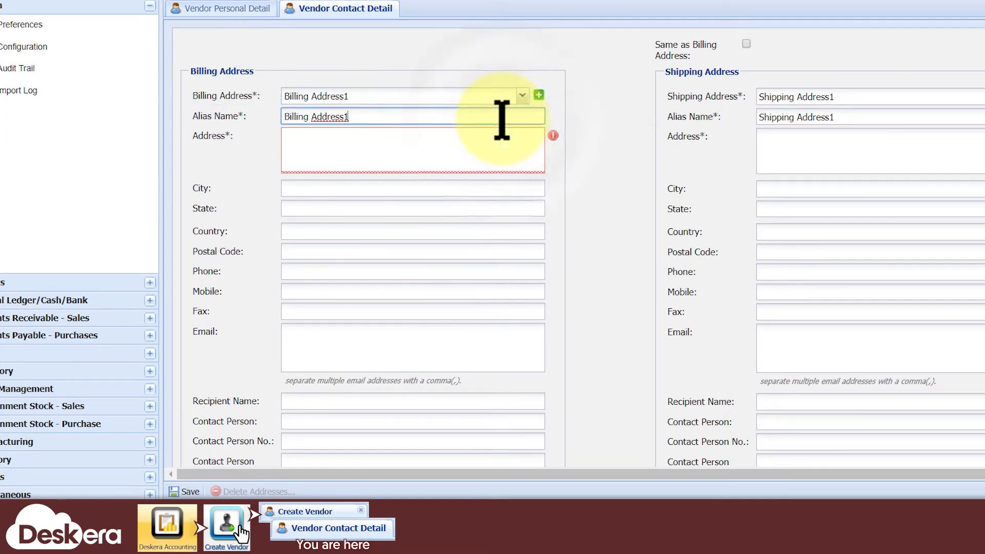
text(arol's secretary)
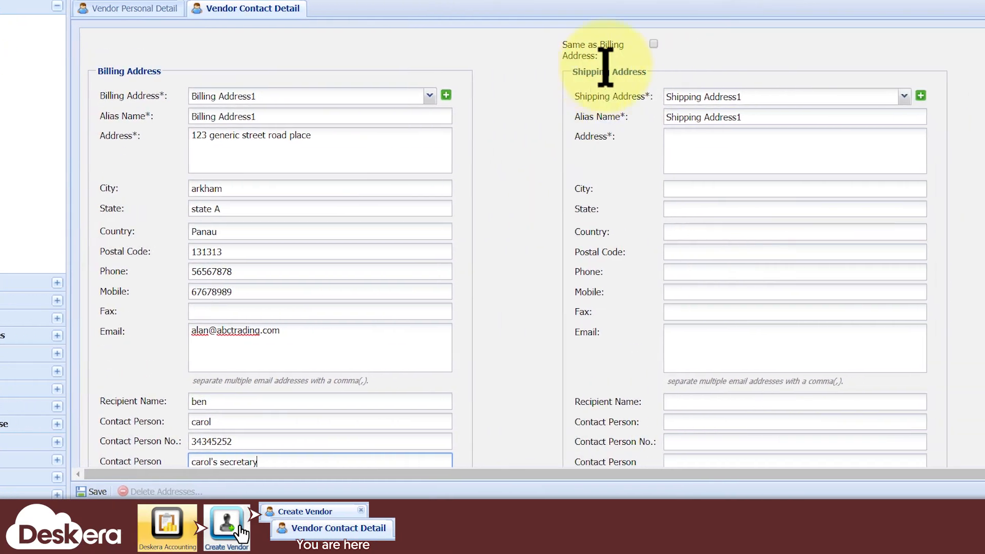
click(653, 43)
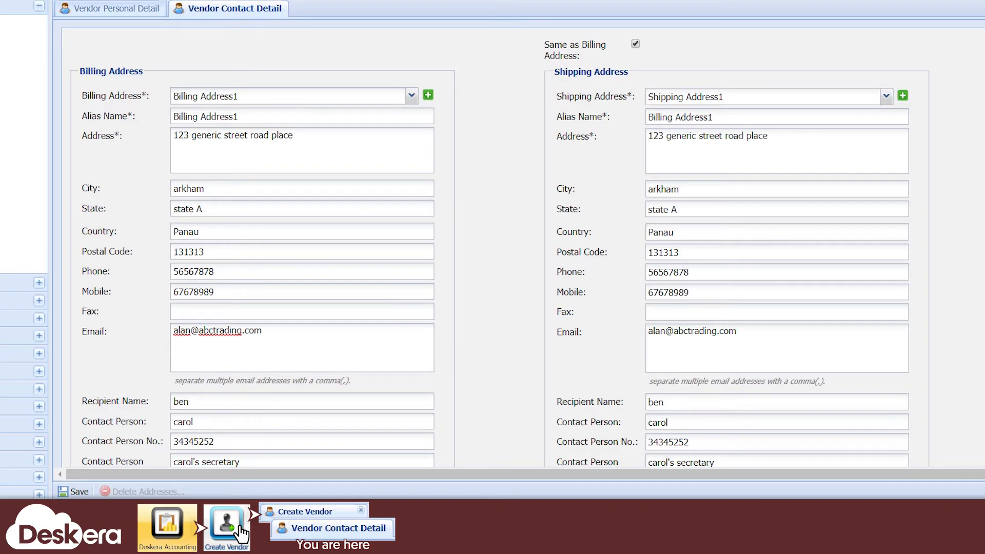
click(222, 92)
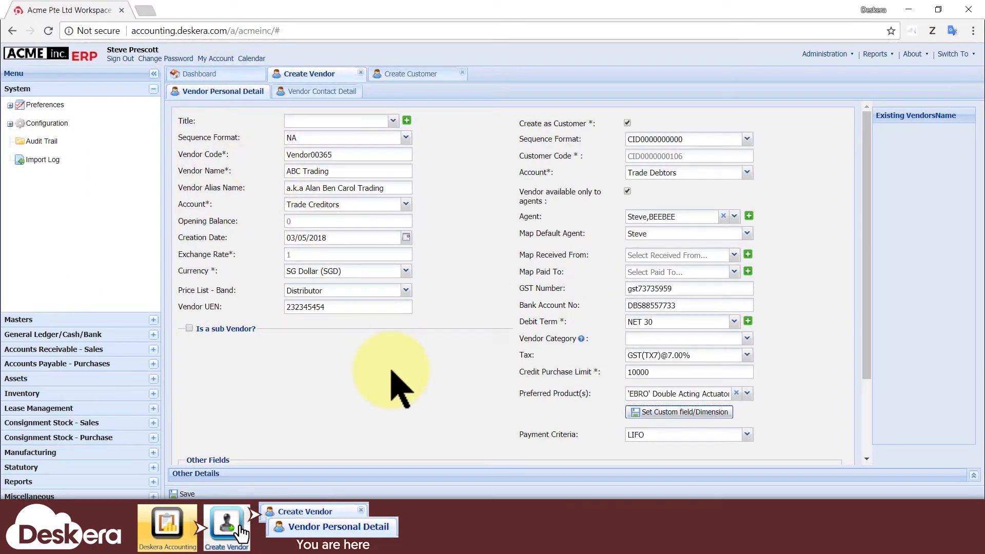
Save the ABC Trading vendor record, confirm success, and return to the dashboard
click(186, 494)
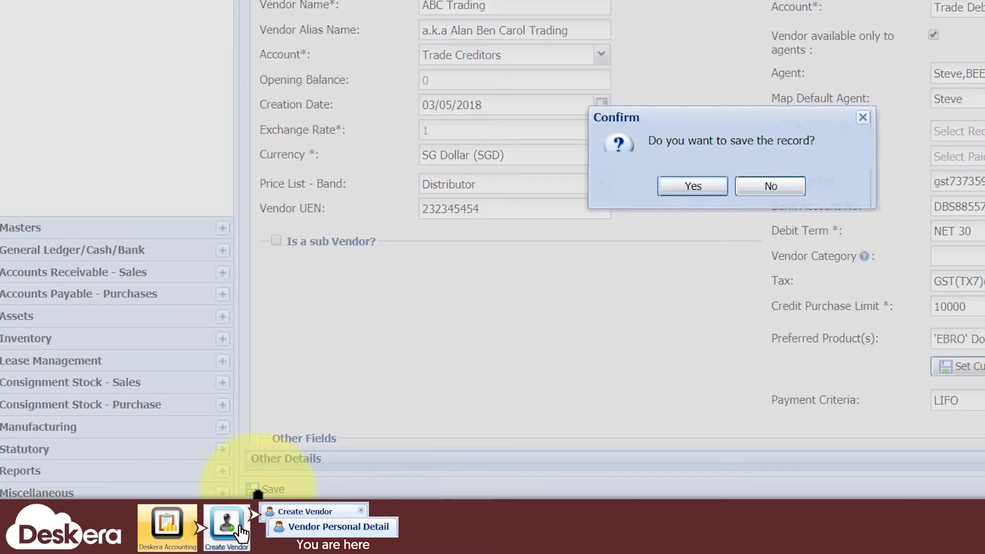
click(769, 186)
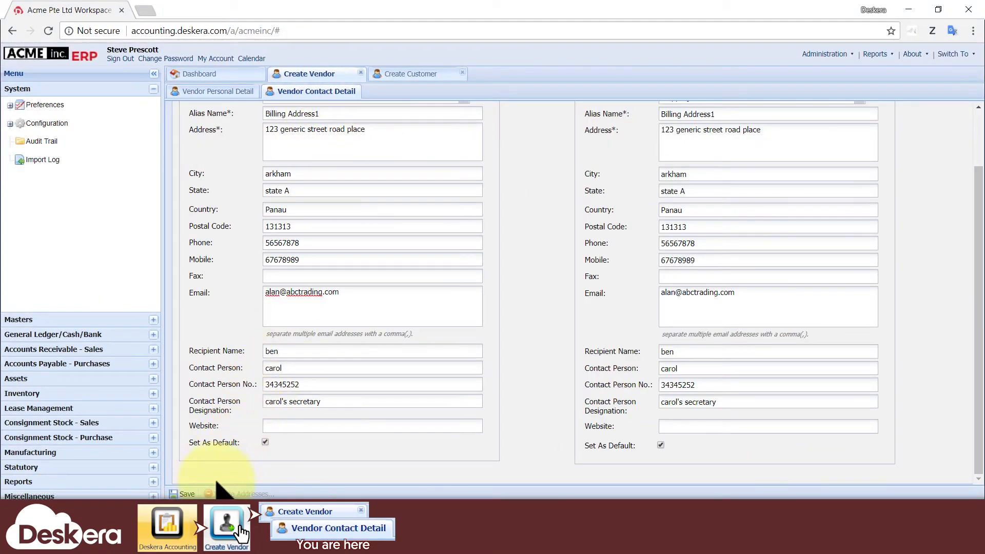
click(186, 494)
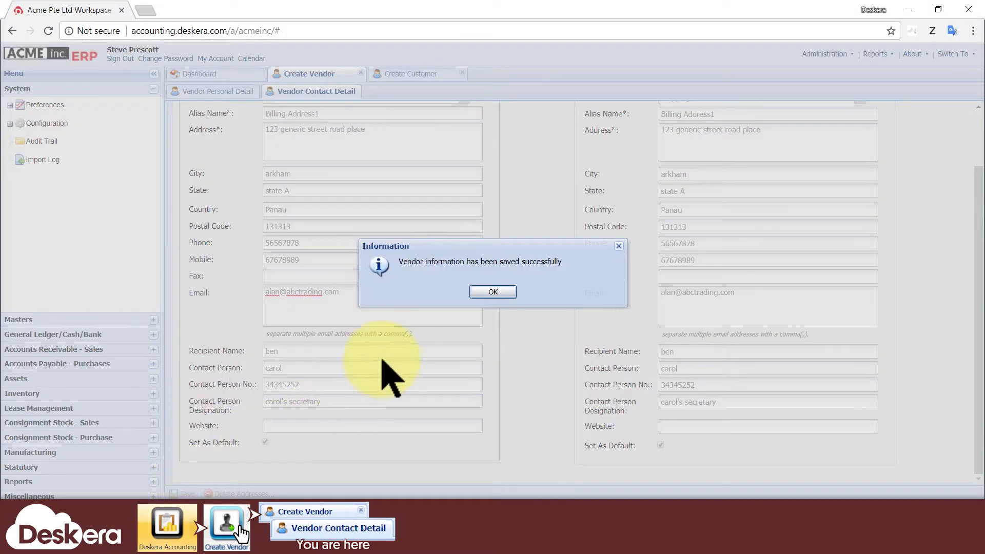
click(492, 291)
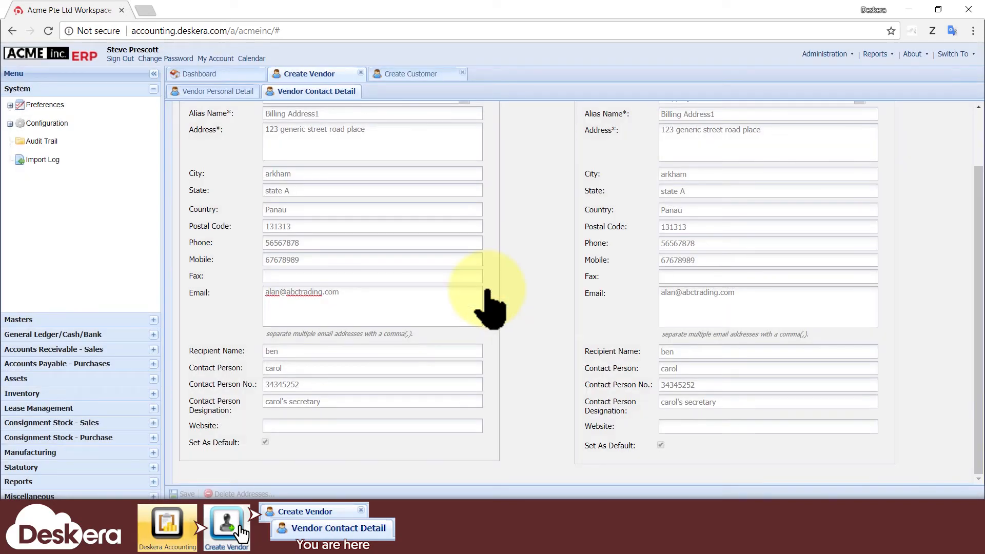
click(200, 74)
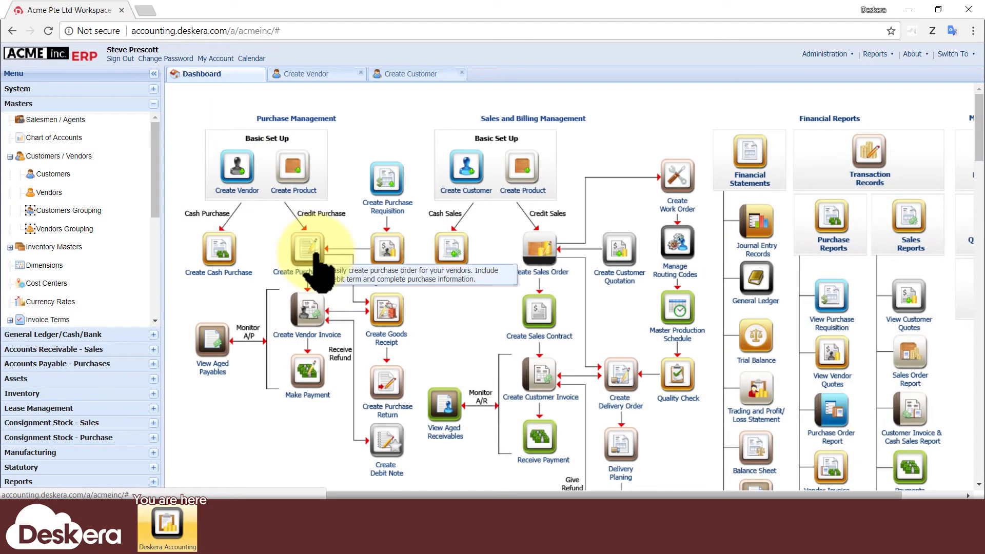
Start a purchase order with ABC Trading as vendor, bringing SG Dollar currency and NET 30 terms
click(306, 248)
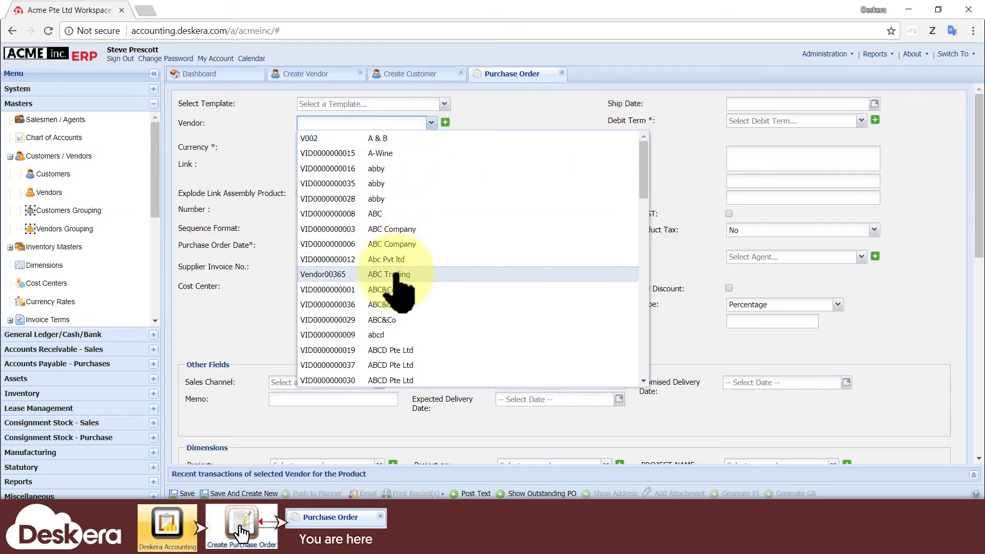
click(388, 274)
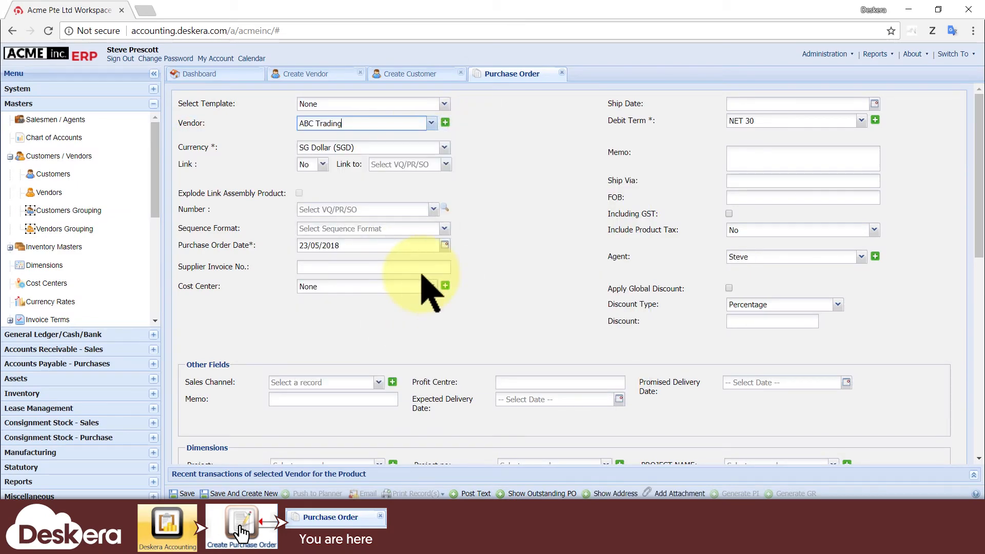